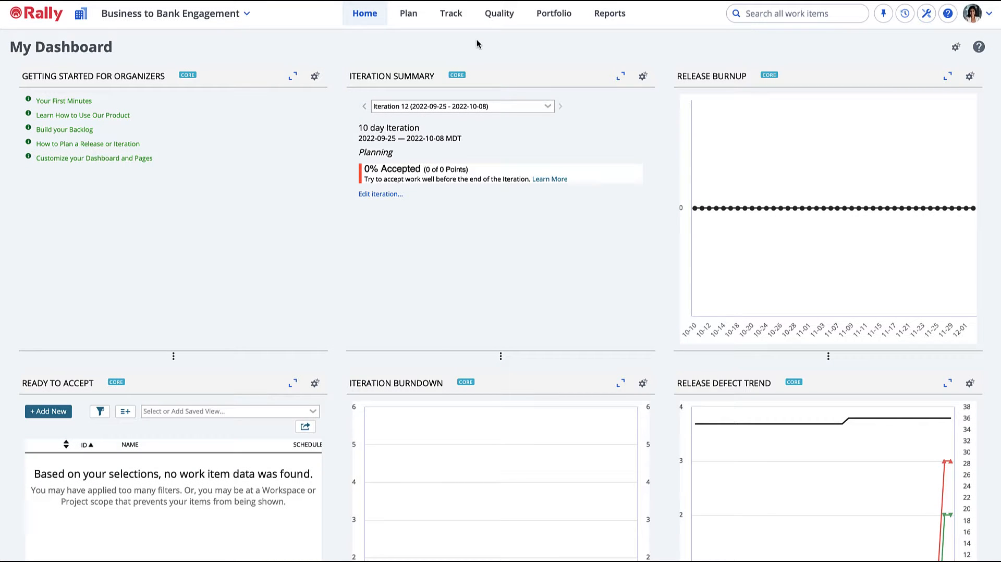
Step: Open the Iteration Status board for Iteration 7 from the Track menu
{"action": "left_click", "coordinate": [451, 12]}
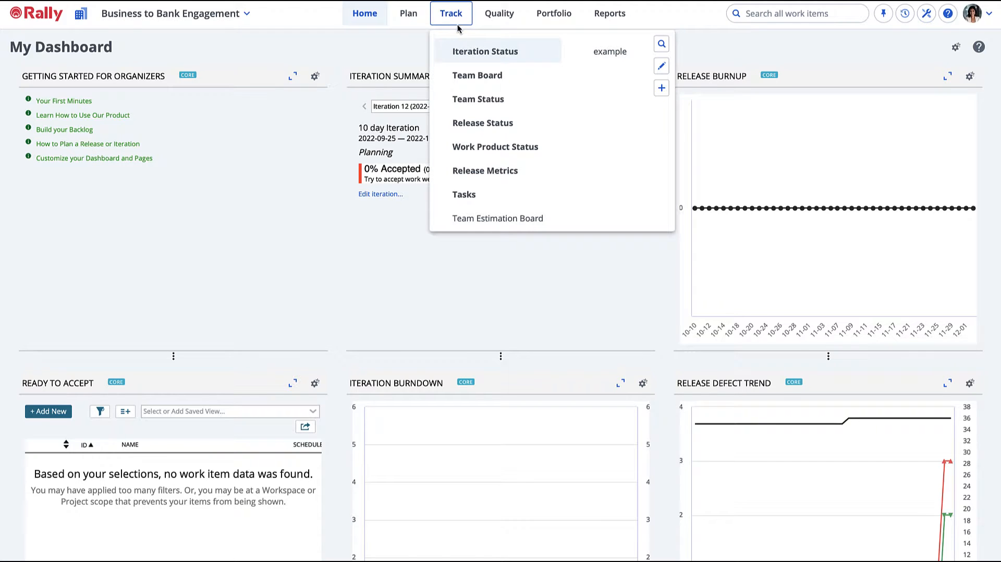
{"action": "left_click", "coordinate": [485, 51]}
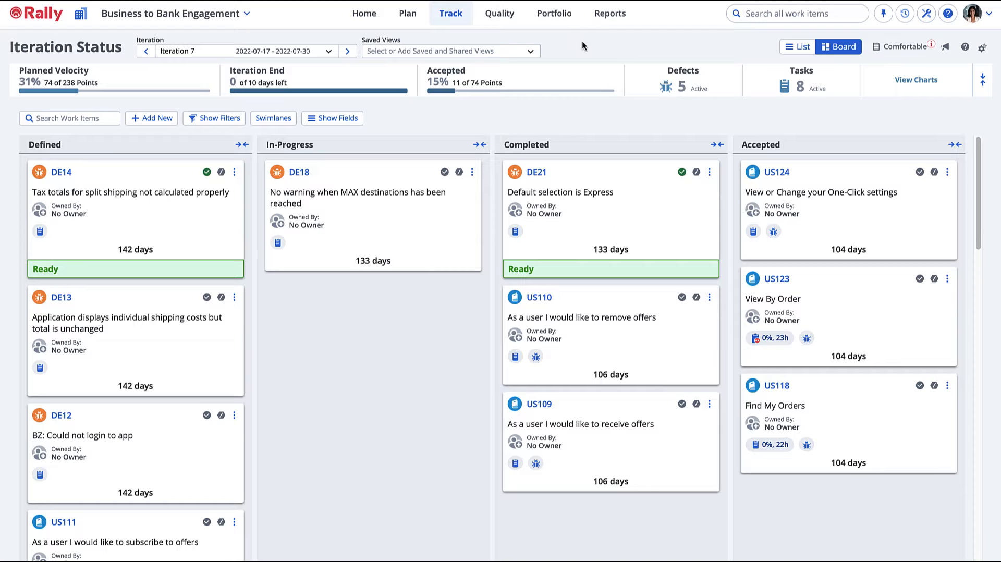
Step: Start a new Defect named 'Unable to connect to server'
{"action": "left_click", "coordinate": [151, 117]}
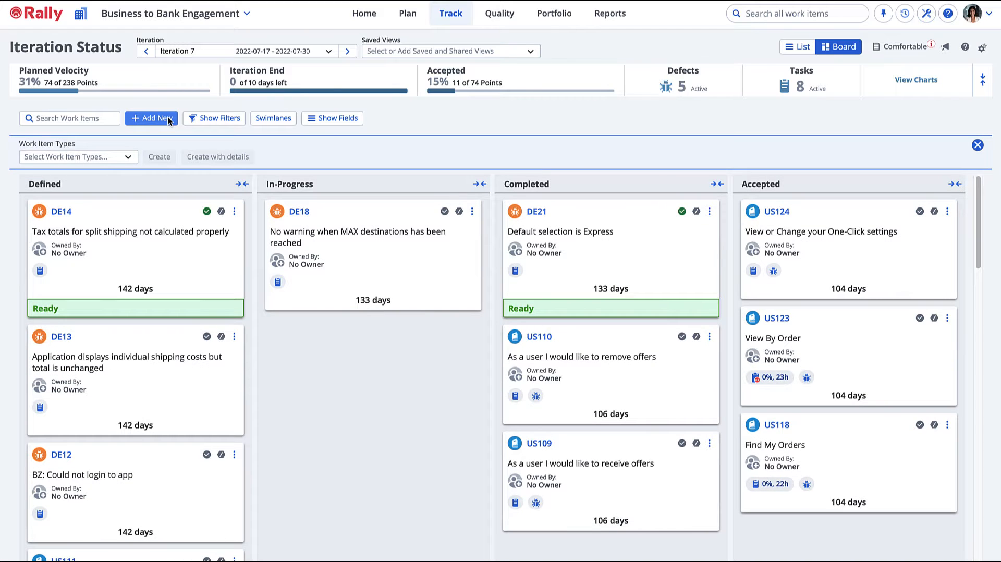
{"action": "left_click", "coordinate": [76, 157]}
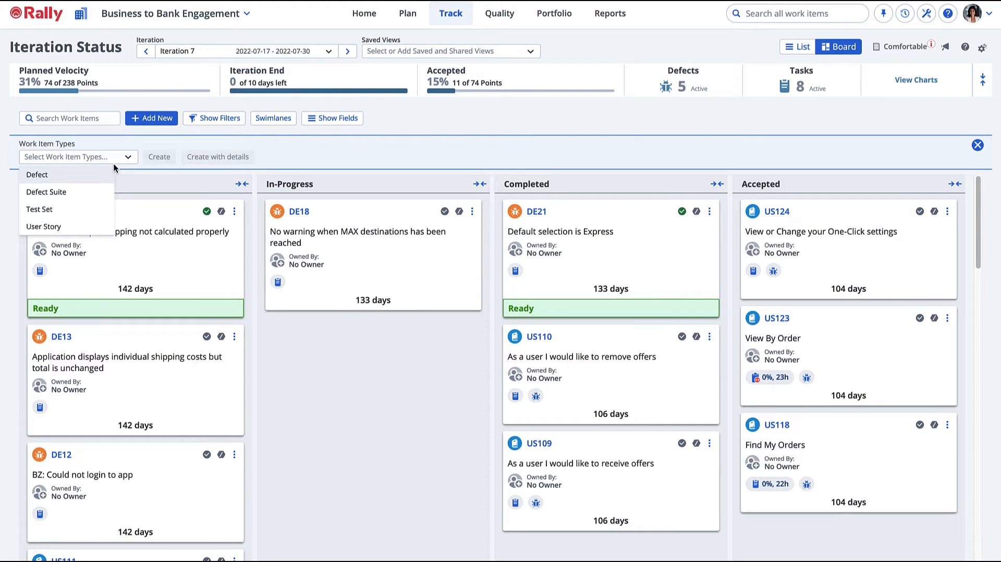
{"action": "left_click", "coordinate": [37, 174]}
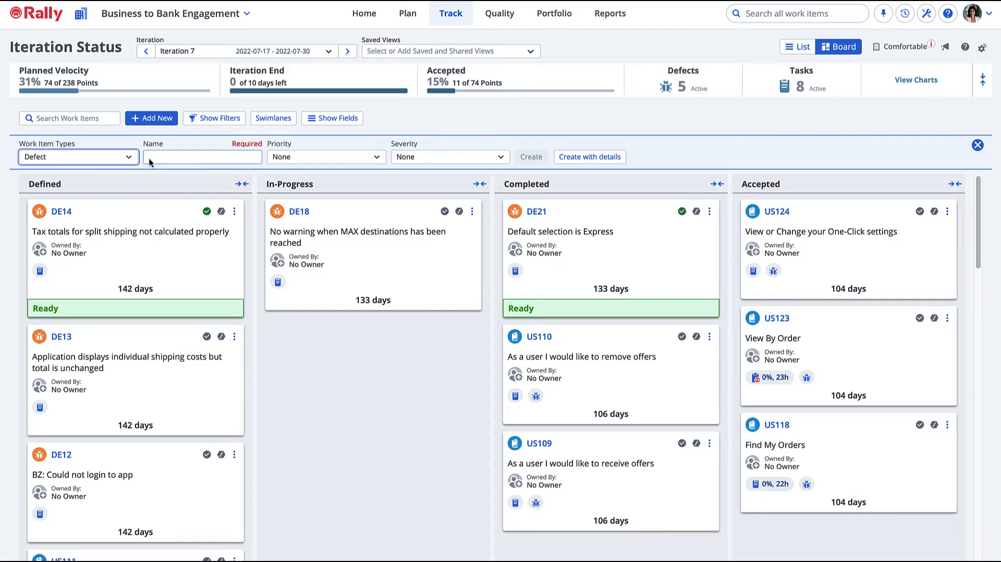
{"action": "type", "text": "Unable to connect to"}
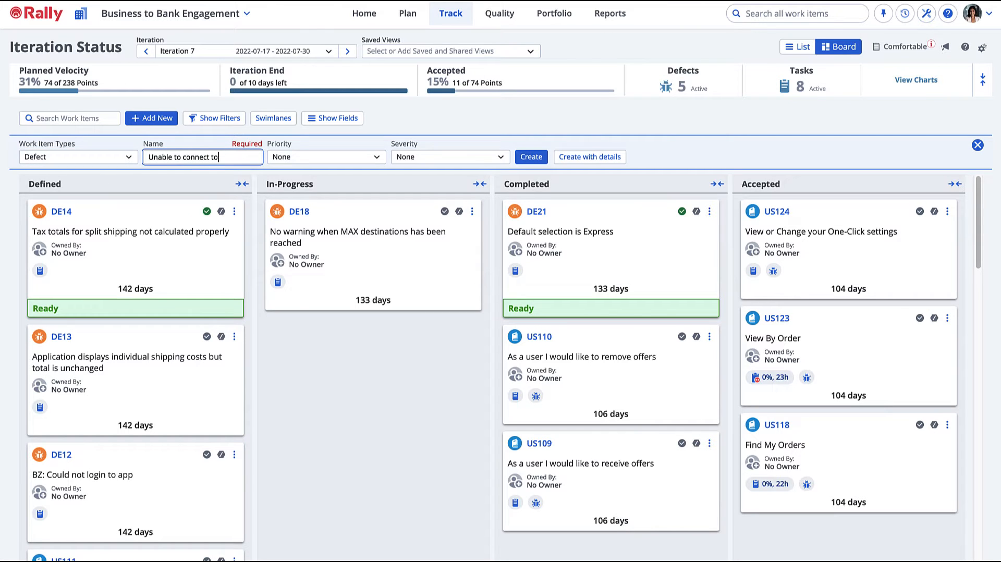
{"action": "type", "text": "server"}
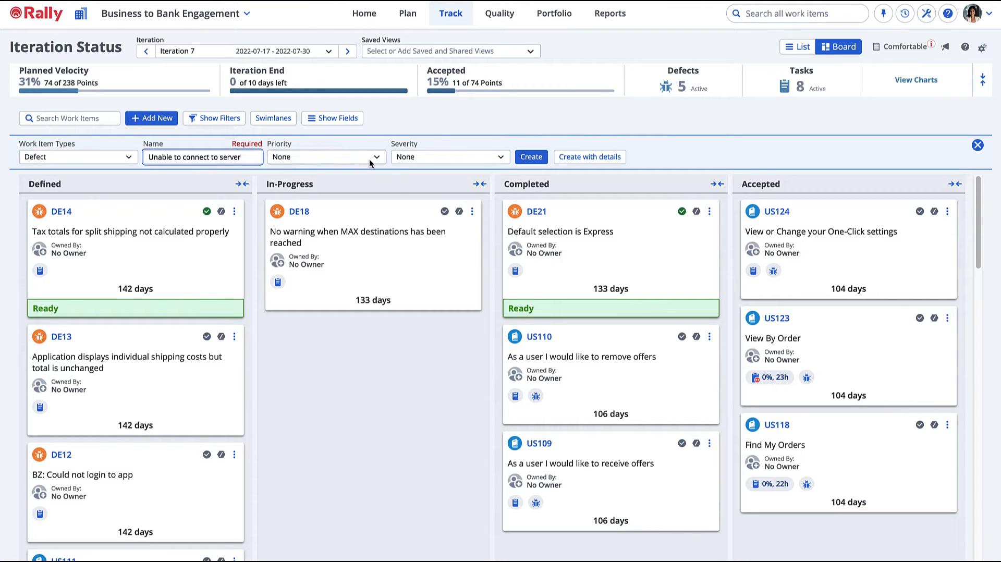
Step: Set the defect's priority to Normal and severity to Minor Problem
{"action": "left_click", "coordinate": [325, 156]}
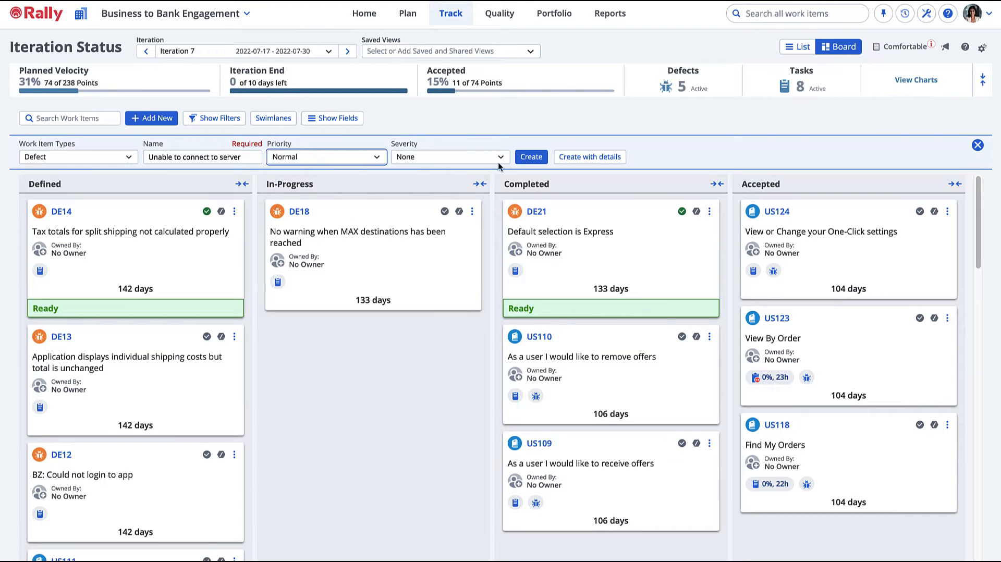
{"action": "left_click", "coordinate": [449, 156]}
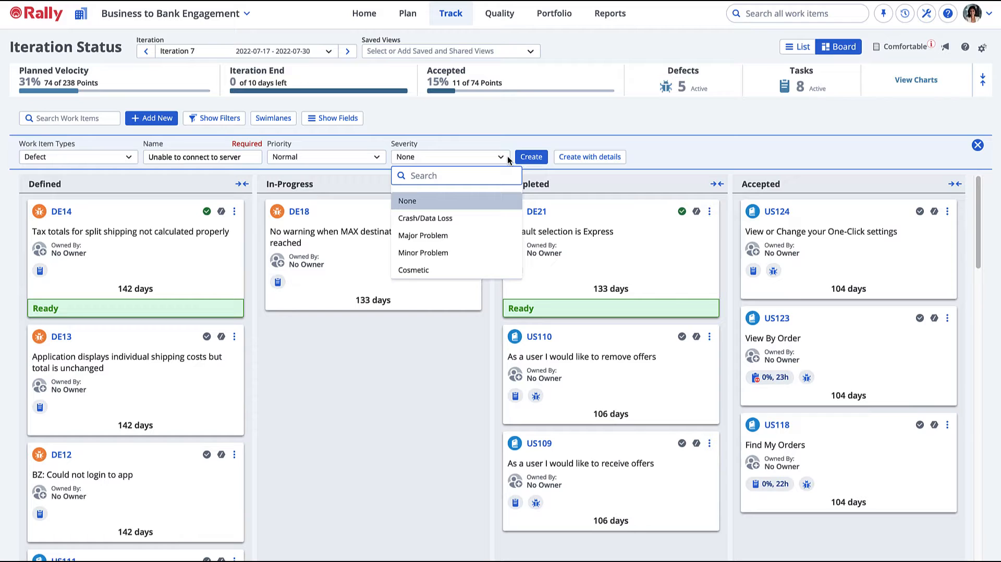
{"action": "left_click", "coordinate": [424, 252]}
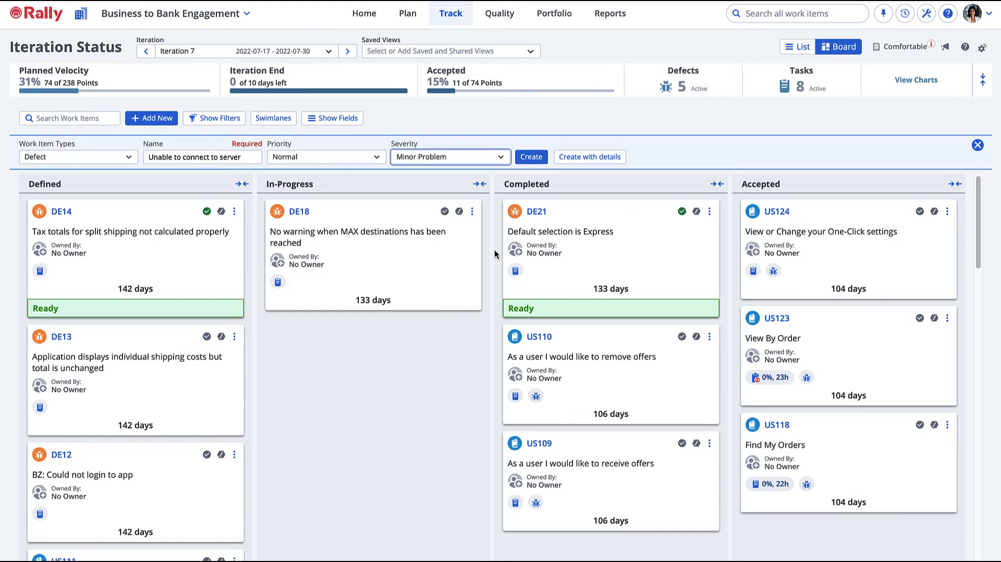
Step: In the full defect form, enter the description 'Enter the steps to reproduce the defect..'
{"action": "left_click", "coordinate": [590, 157]}
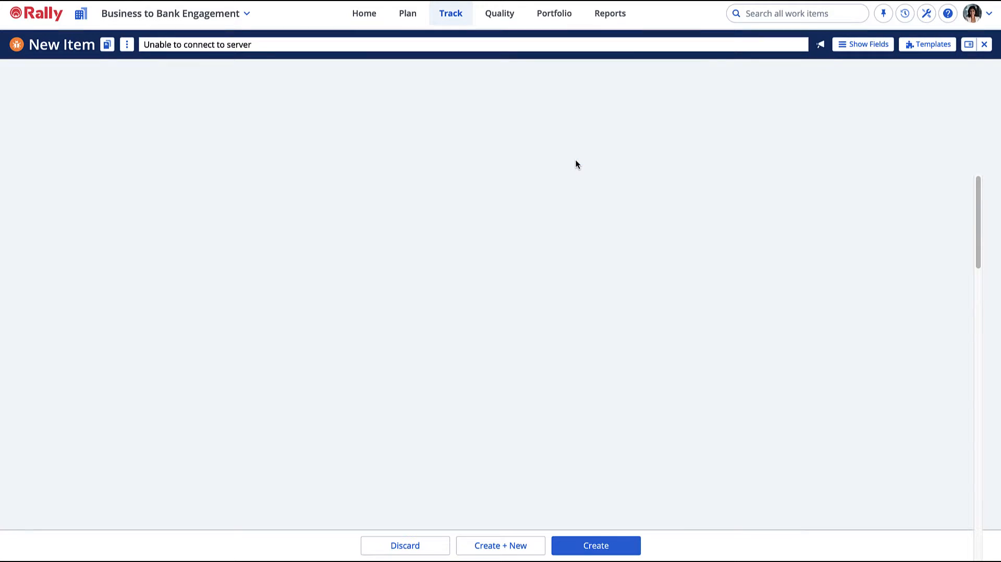
{"action": "left_click", "coordinate": [499, 14]}
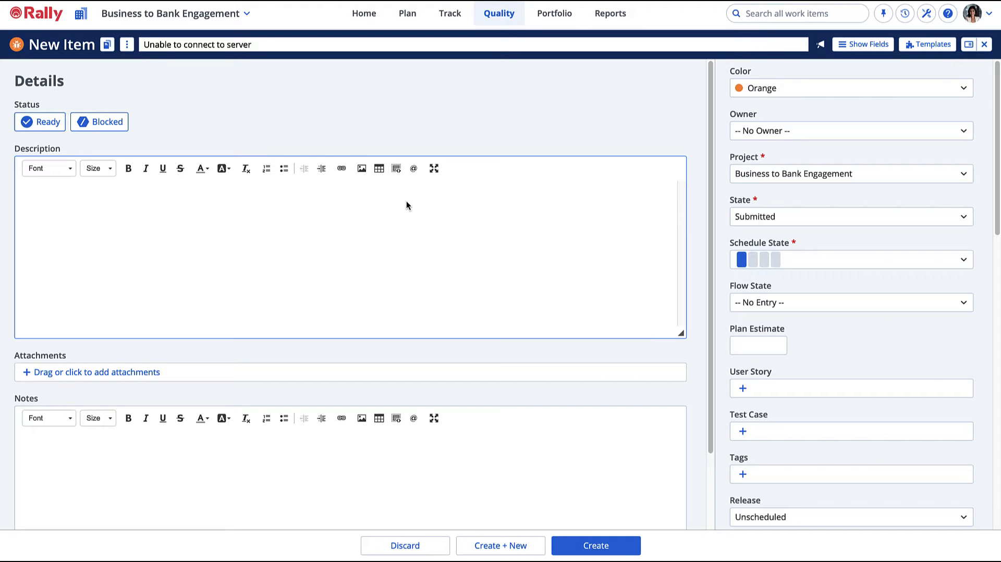
{"action": "type", "text": "Enter the"}
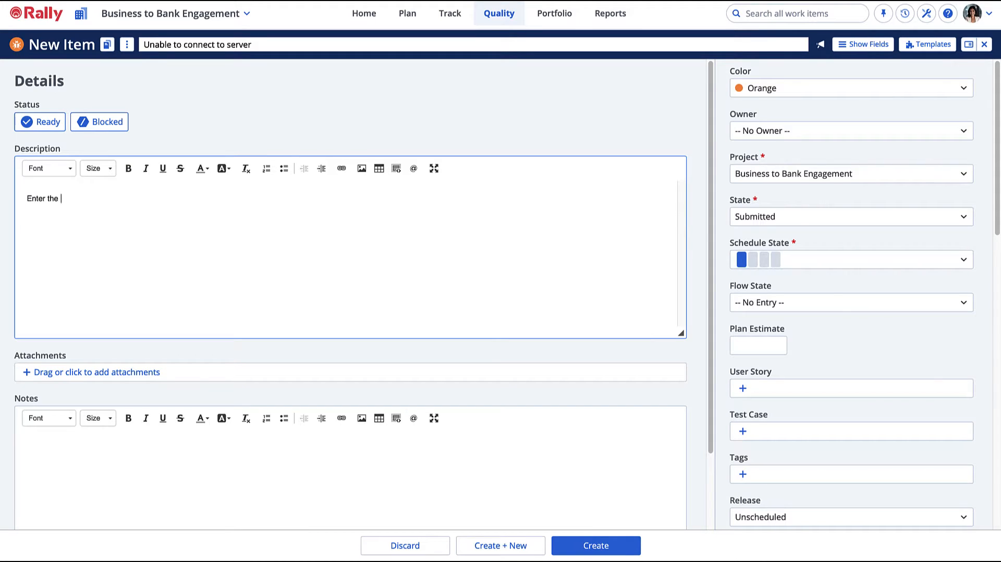
{"action": "type", "text": "steps to reproduce the defect..."}
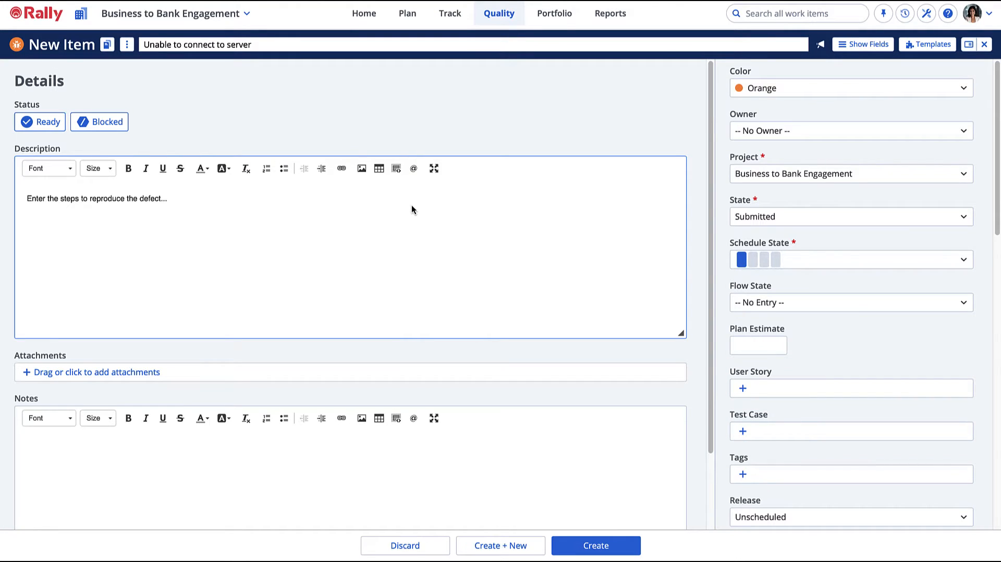
Step: Schedule the defect in release PI4 and Iteration 12
{"action": "scroll", "scroll_direction": "down", "scroll_amount": 3}
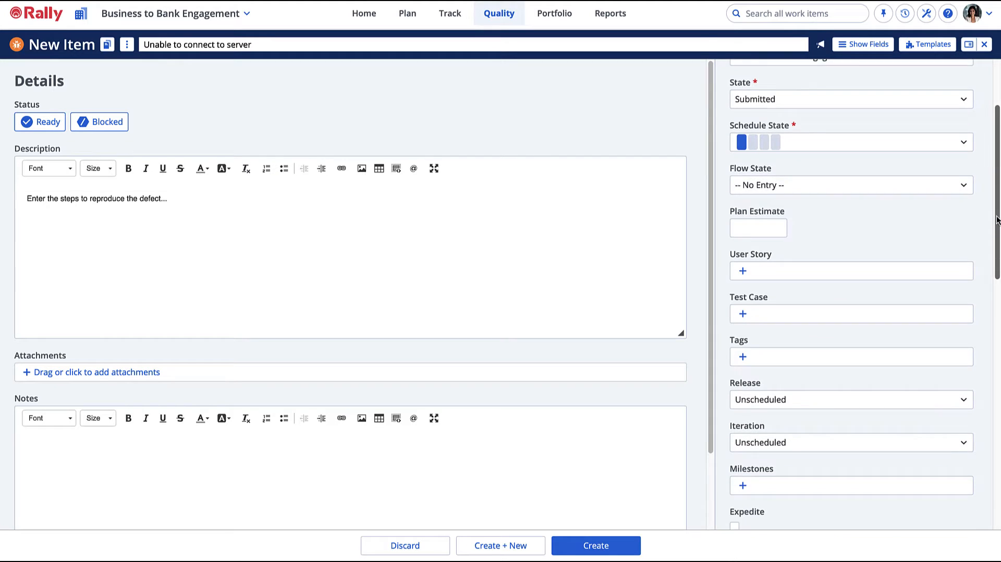
{"action": "scroll", "scroll_direction": "down", "scroll_amount": 3}
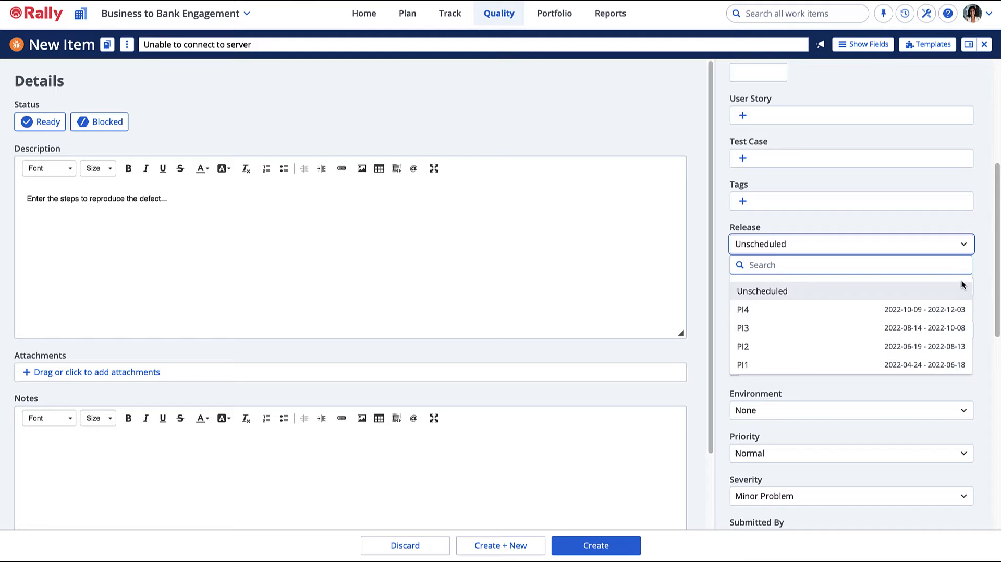
{"action": "left_click", "coordinate": [743, 309]}
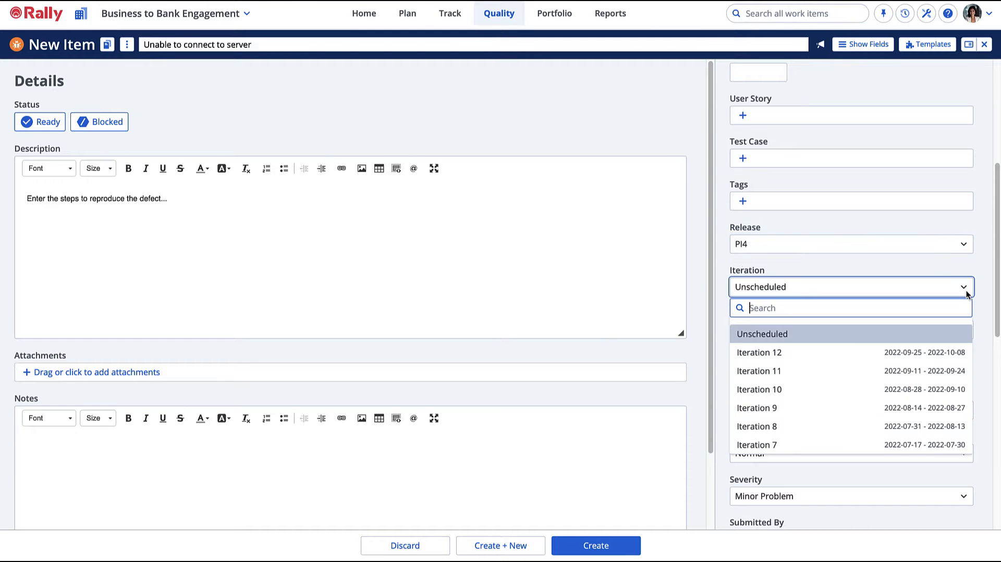
{"action": "left_click", "coordinate": [759, 352]}
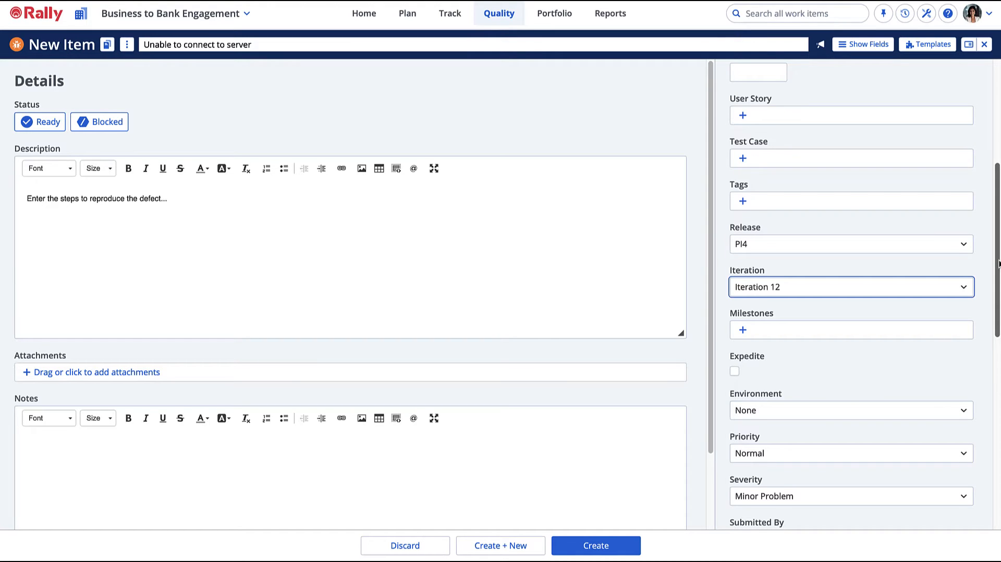
Step: Create the defect, saving it as DE52
{"action": "scroll", "scroll_direction": "down", "scroll_amount": 3}
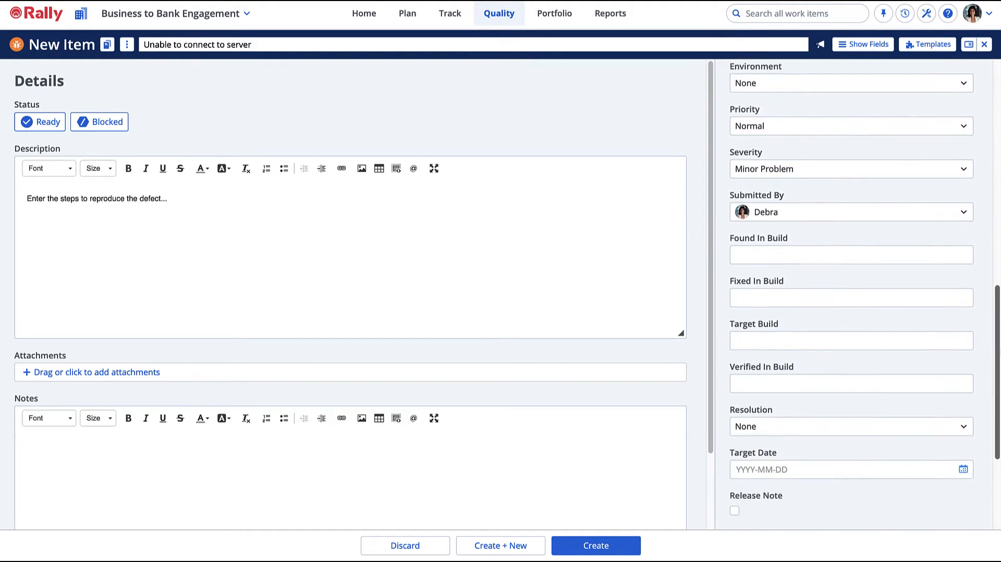
{"action": "scroll", "scroll_direction": "down", "scroll_amount": 3}
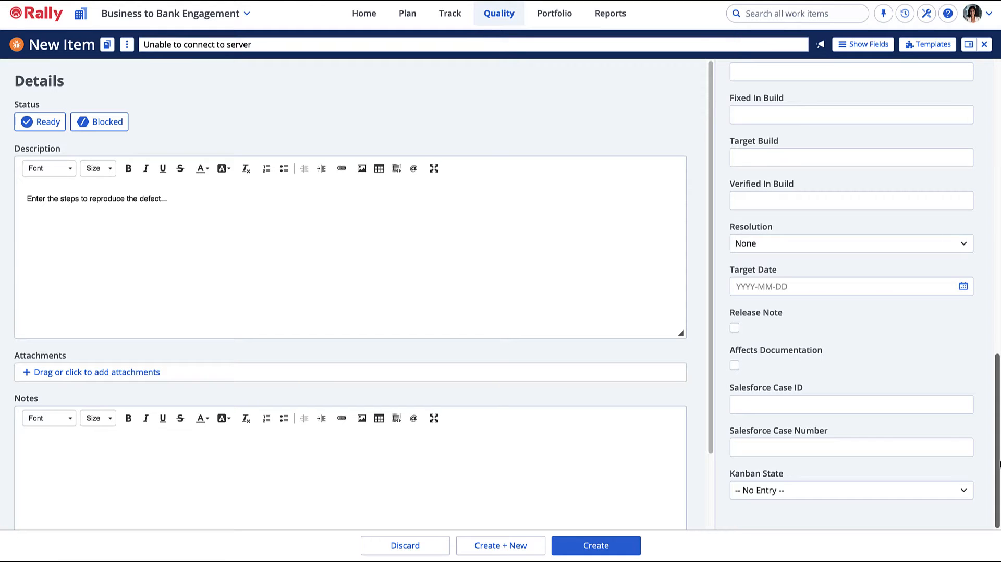
{"action": "left_click", "coordinate": [595, 544]}
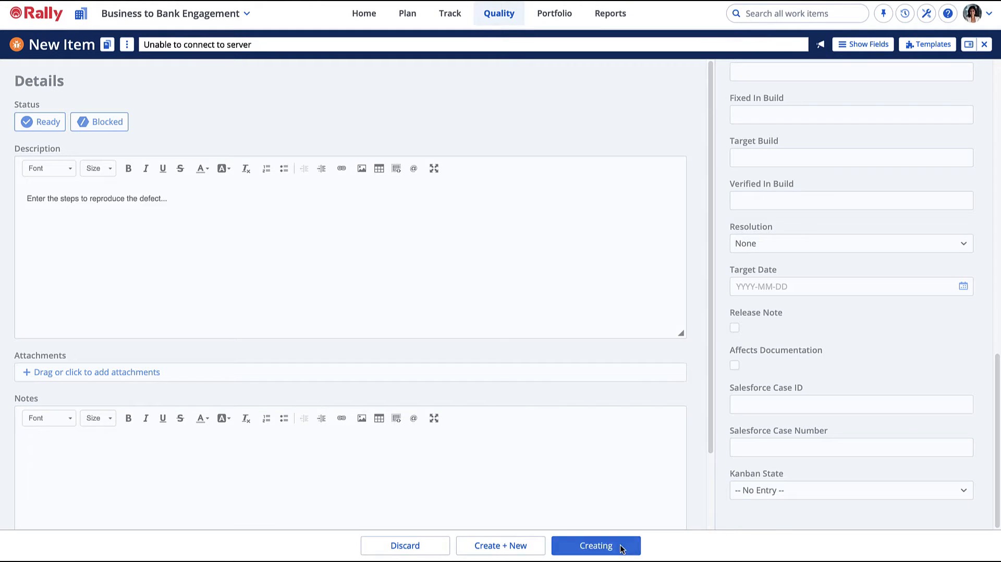
{"action": "left_click", "coordinate": [596, 546]}
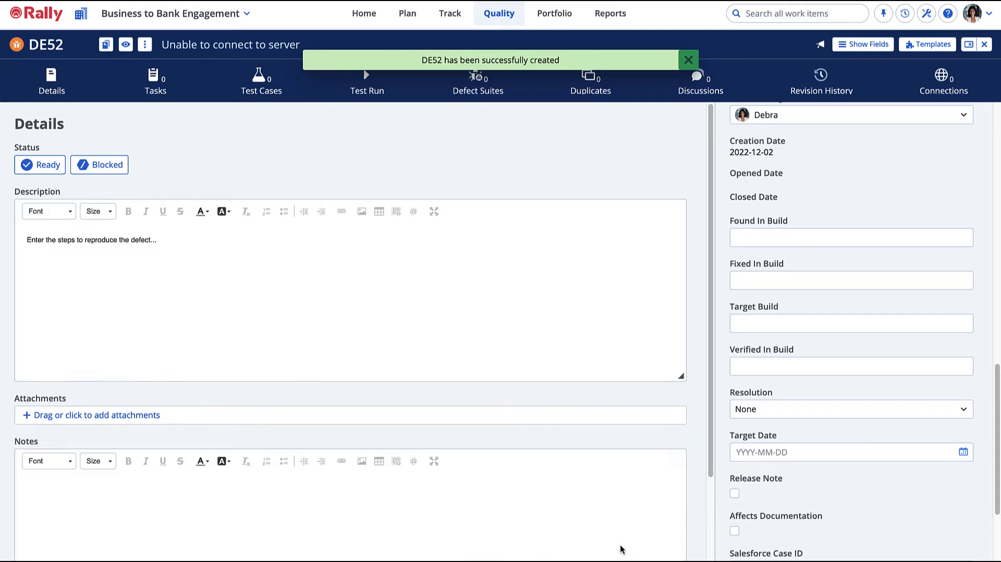
Step: Close DE52 and open user story US110 from the Iteration 7 board
{"action": "left_click", "coordinate": [450, 13]}
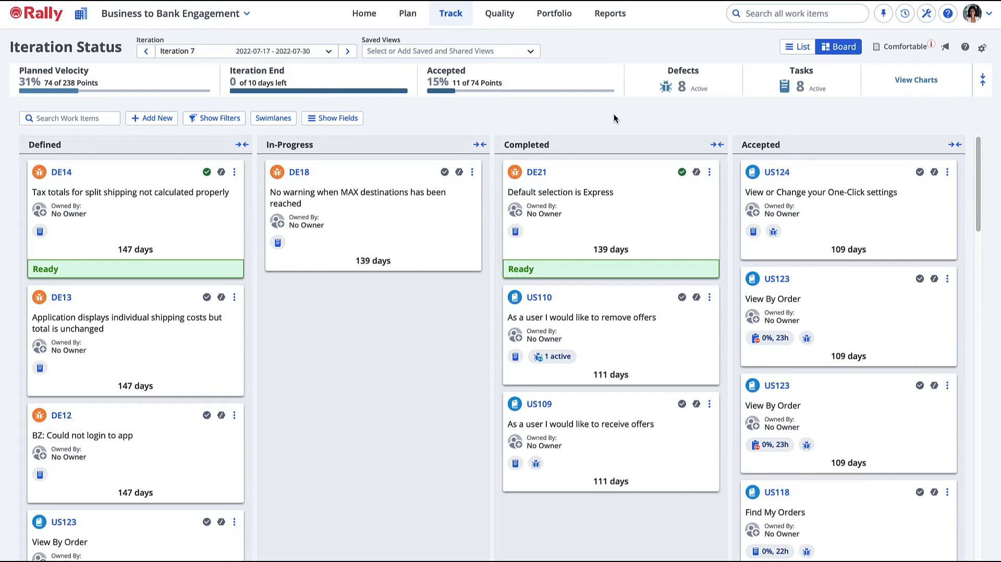
{"action": "mouse_move", "coordinate": [611, 128]}
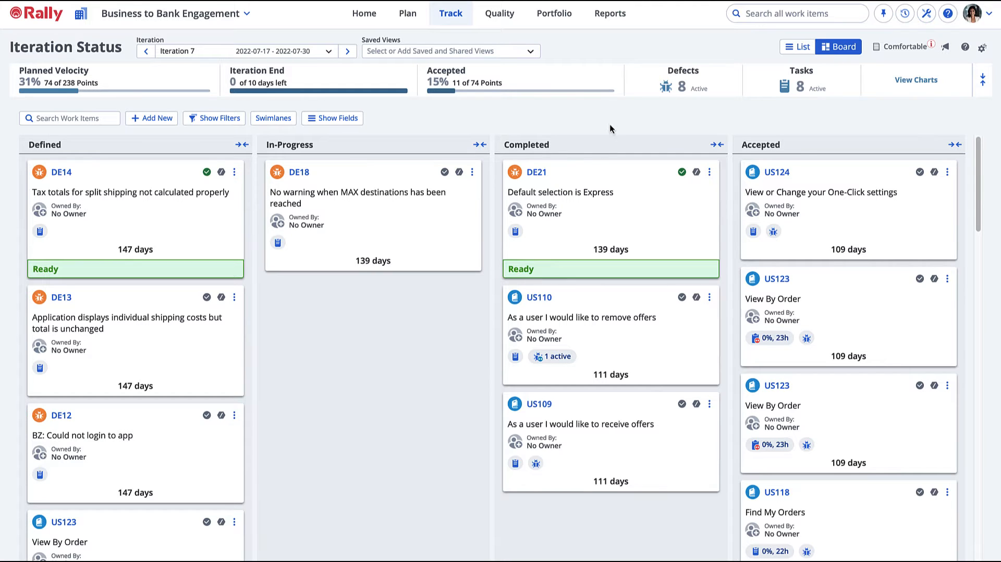
{"action": "left_click", "coordinate": [538, 297]}
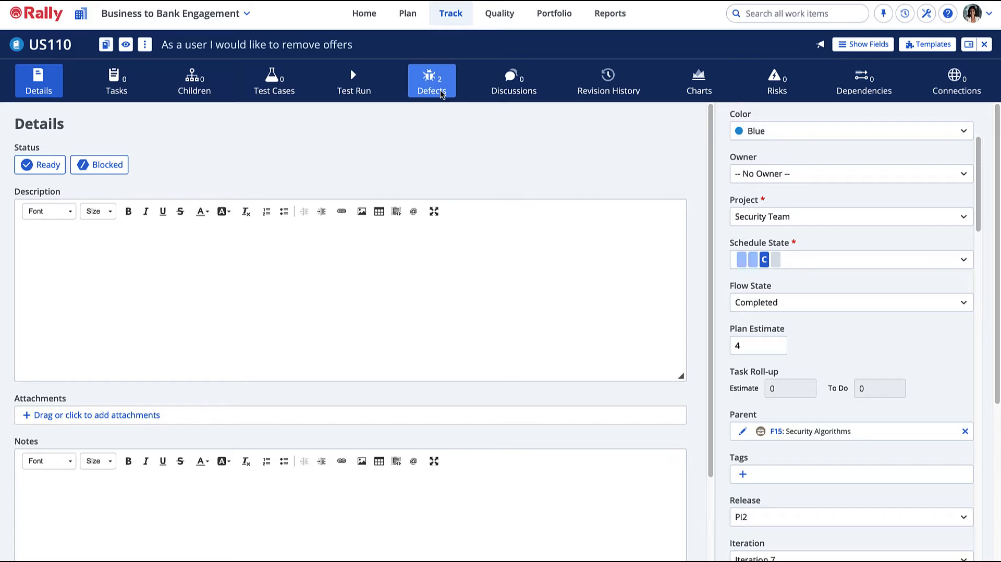
Step: Under US110's defects, create 'New defect' with High Attention priority and Major Problem severity
{"action": "left_click", "coordinate": [432, 80]}
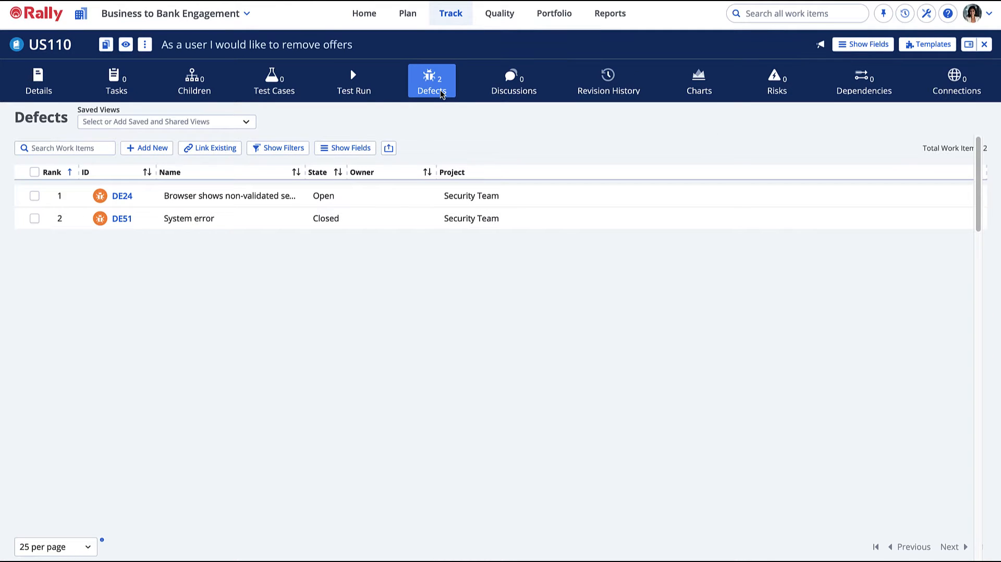
{"action": "left_click", "coordinate": [147, 147]}
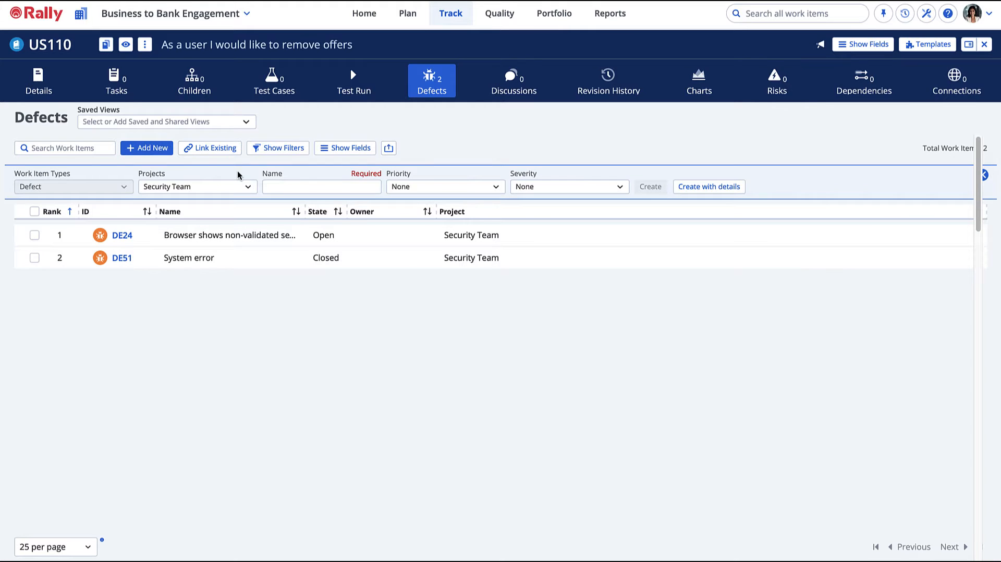
{"action": "type", "text": "New defect"}
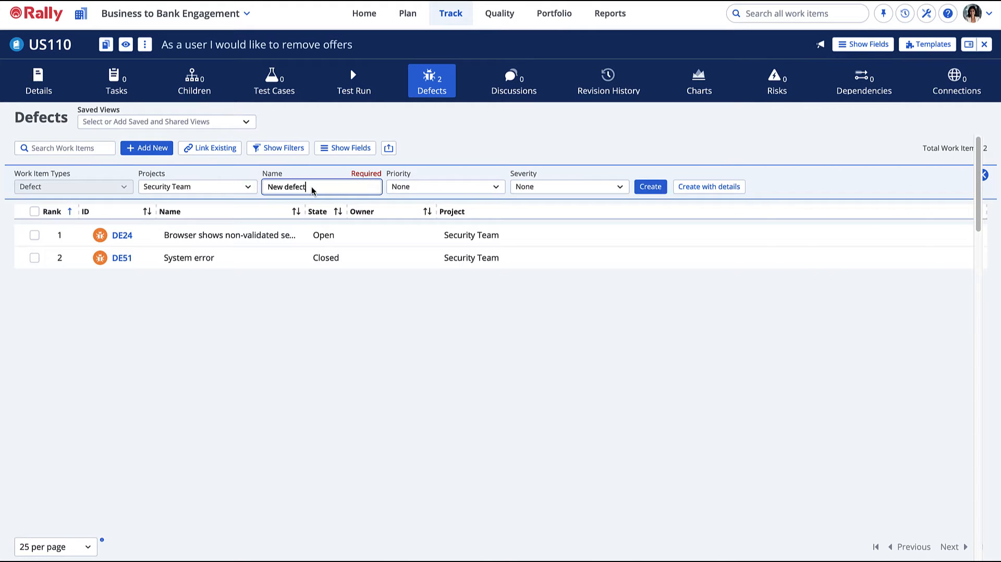
{"action": "mouse_move", "coordinate": [358, 192]}
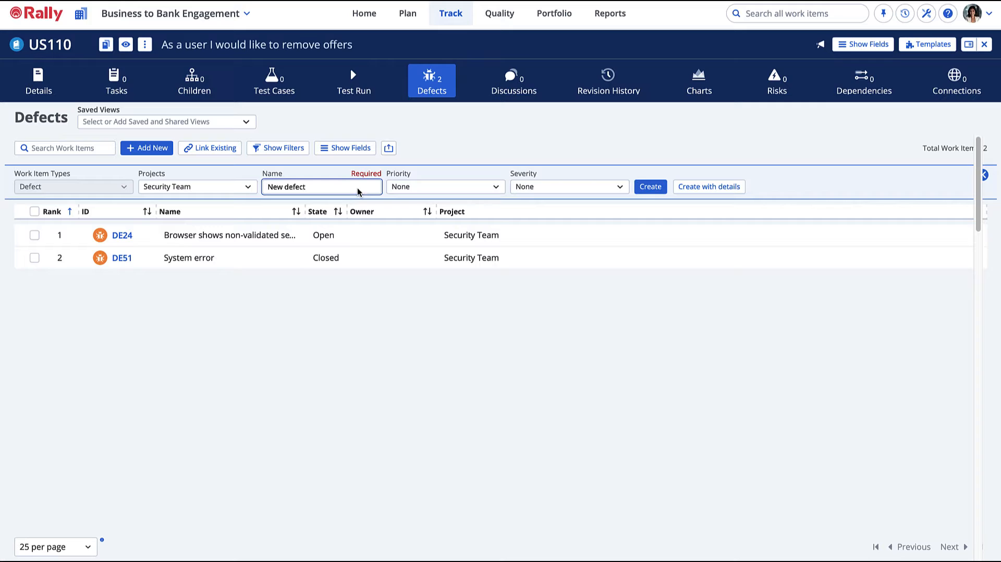
{"action": "left_click", "coordinate": [444, 187]}
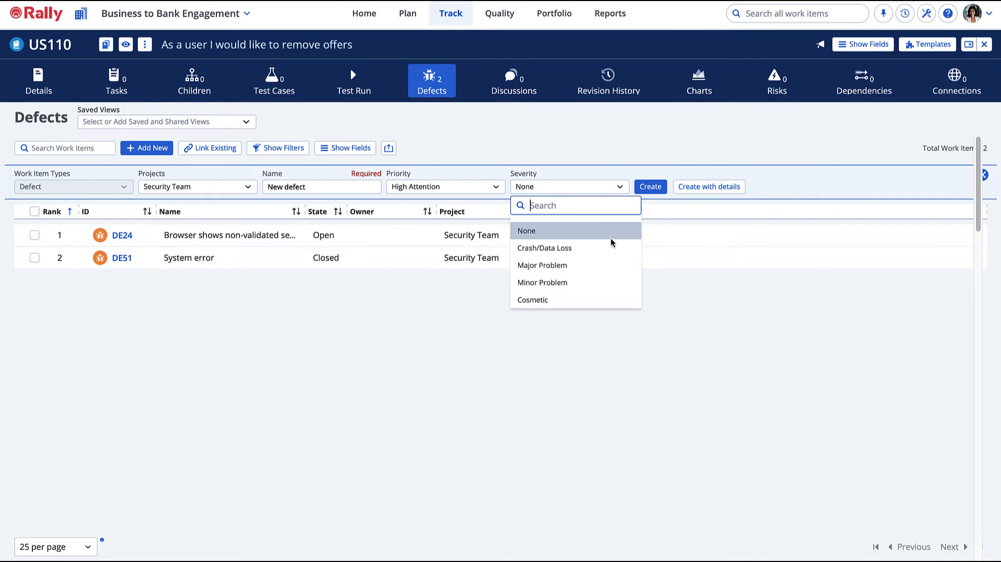
{"action": "left_click", "coordinate": [542, 265]}
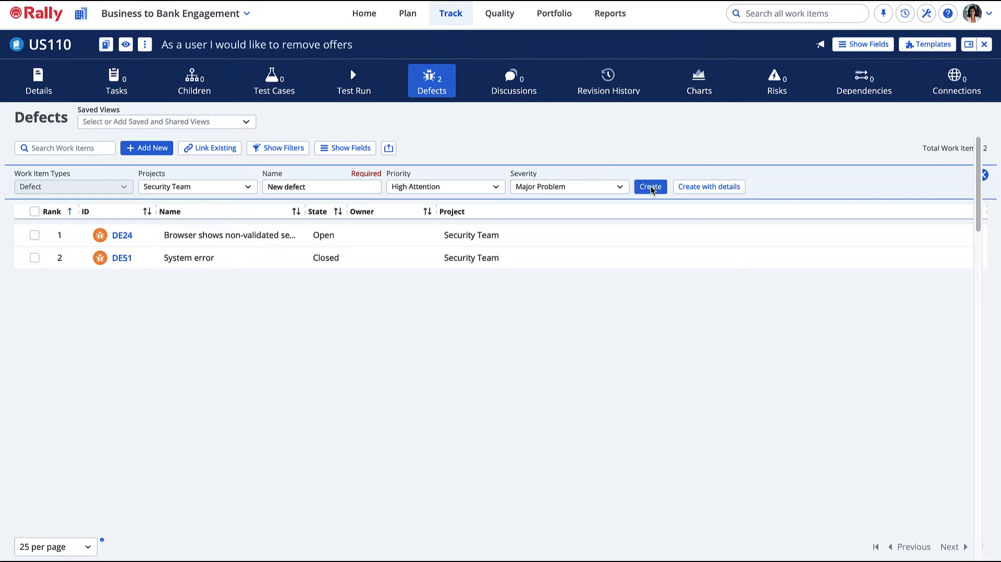
{"action": "left_click", "coordinate": [650, 186]}
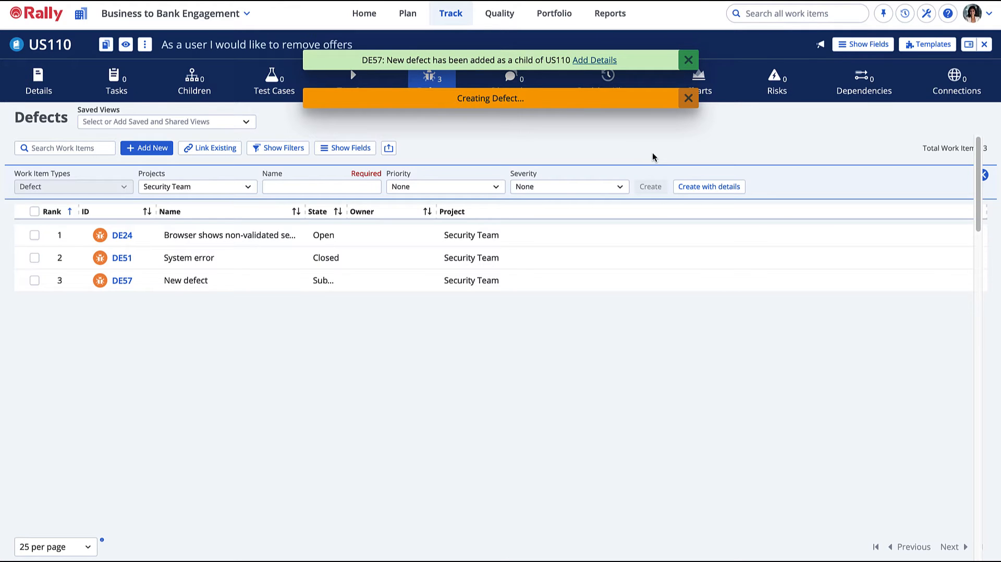
Step: Mark defect DE57 as Closed and go to the full Defects list
{"action": "left_click", "coordinate": [324, 280]}
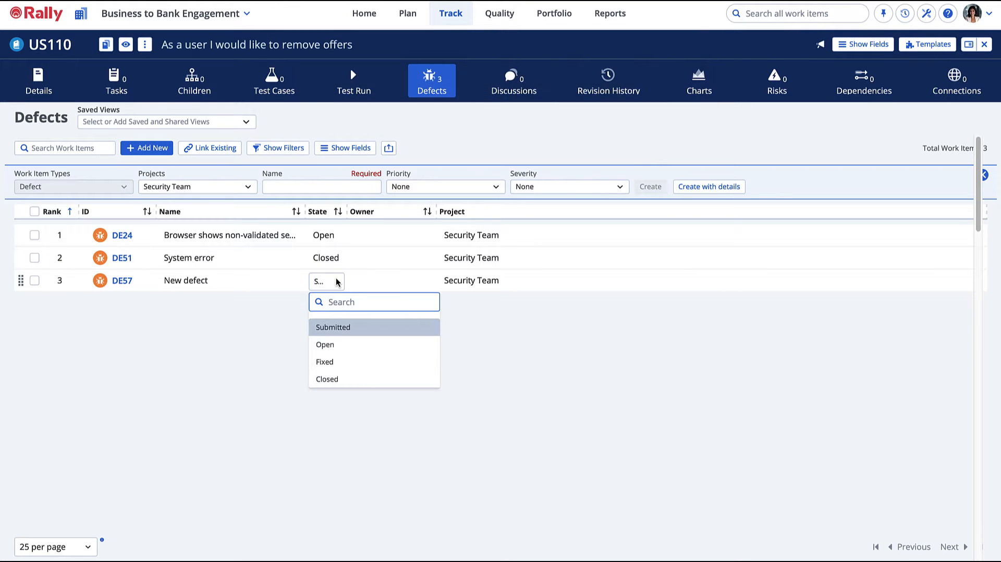
{"action": "left_click", "coordinate": [327, 378]}
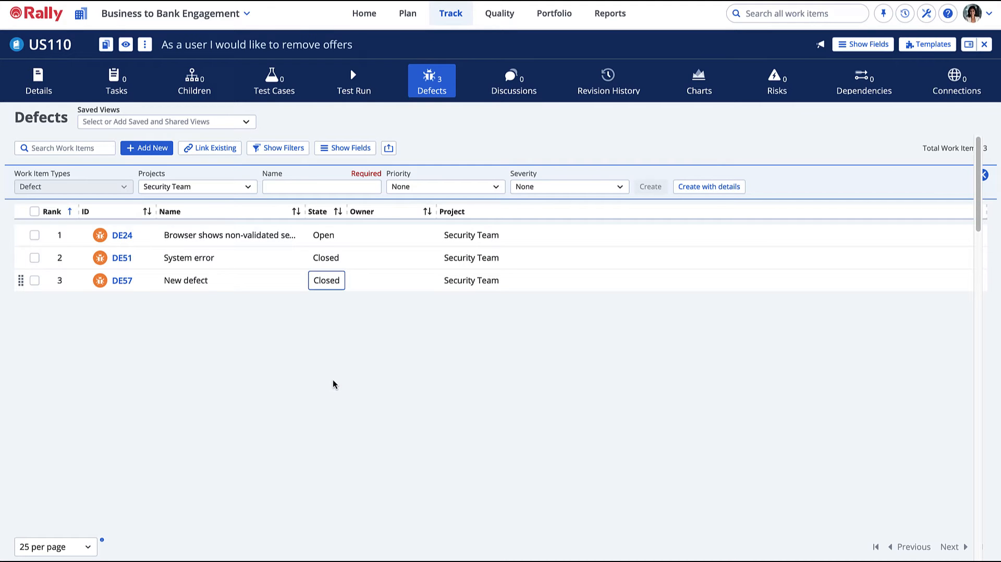
{"action": "left_click", "coordinate": [500, 12]}
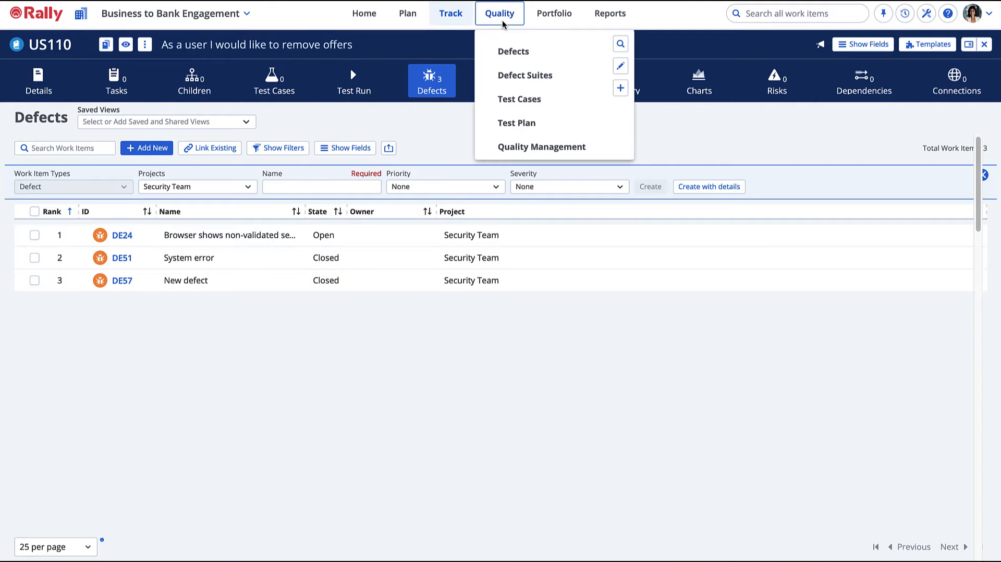
{"action": "left_click", "coordinate": [513, 52]}
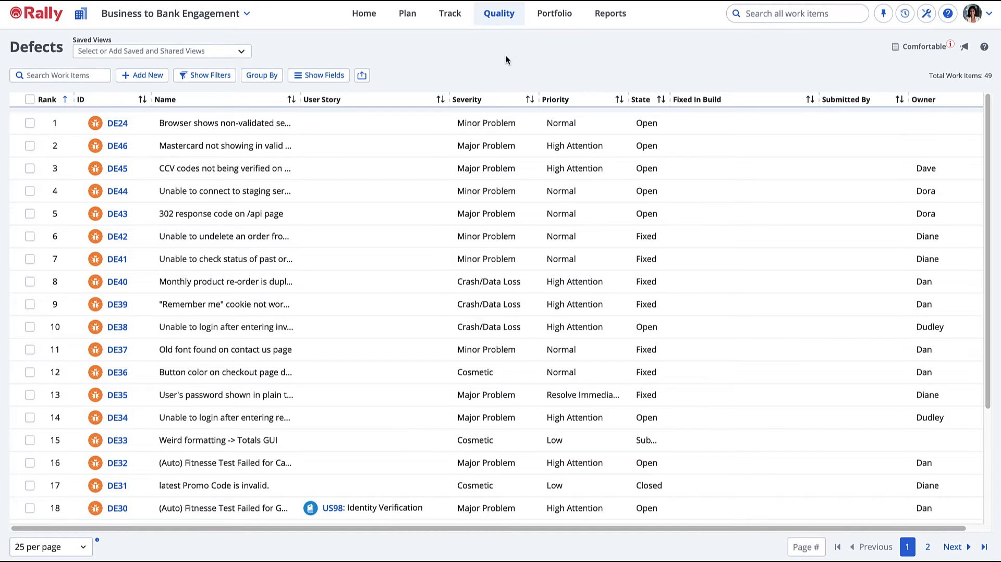
{"action": "left_click", "coordinate": [450, 13]}
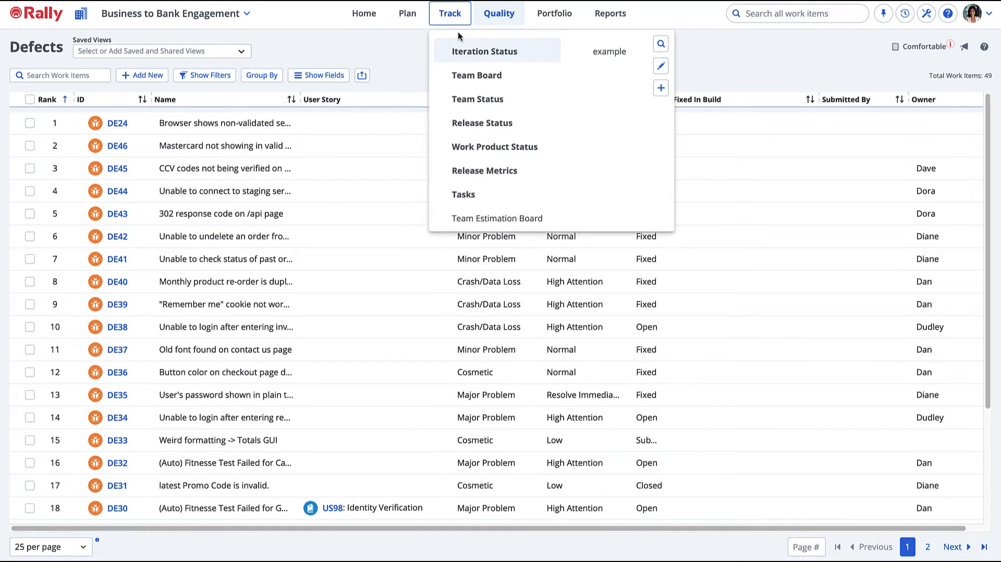
Step: Open the Release Status report and switch it to Release Defect Status for PI1
{"action": "left_click", "coordinate": [484, 50]}
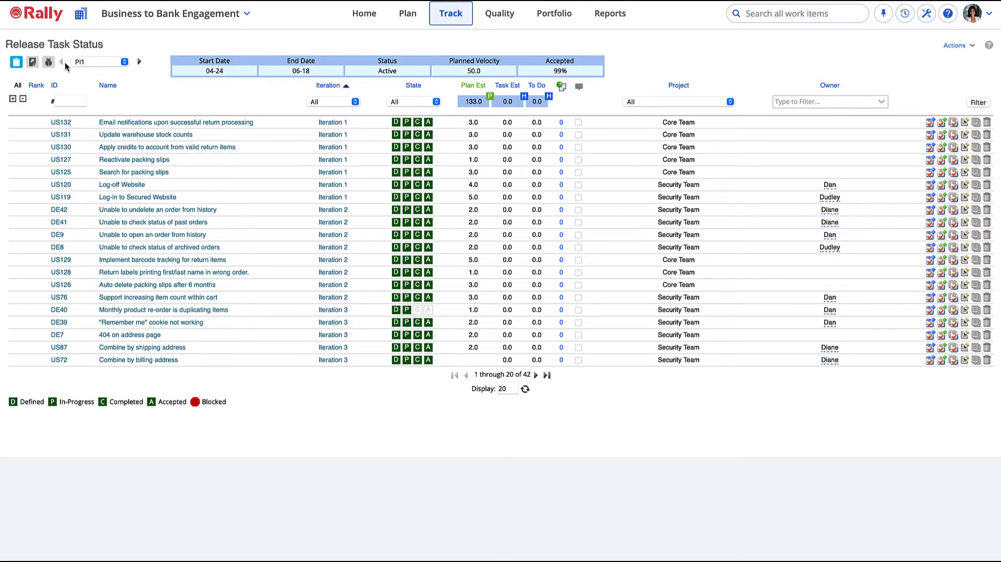
{"action": "left_click", "coordinate": [49, 61]}
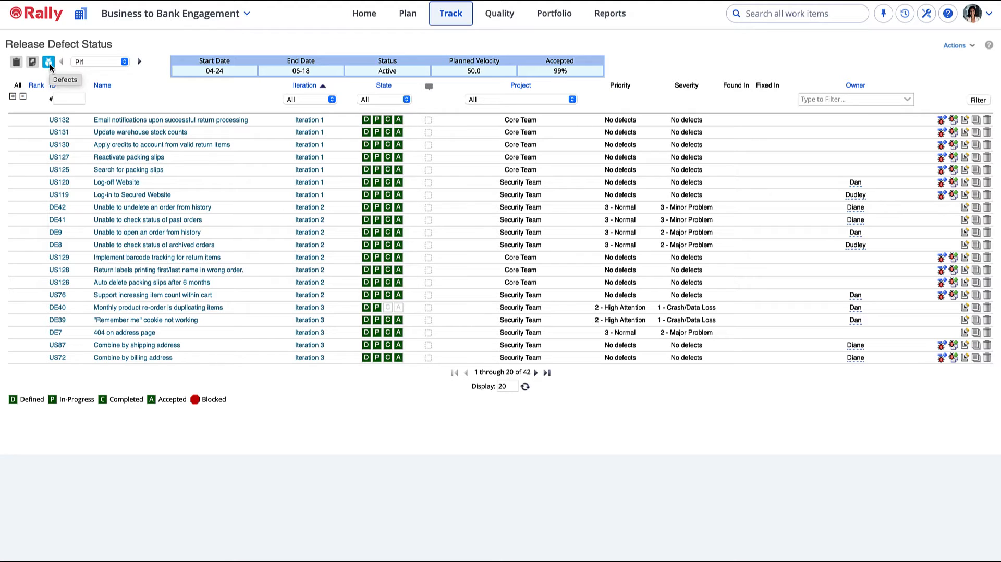
{"action": "left_click", "coordinate": [499, 12]}
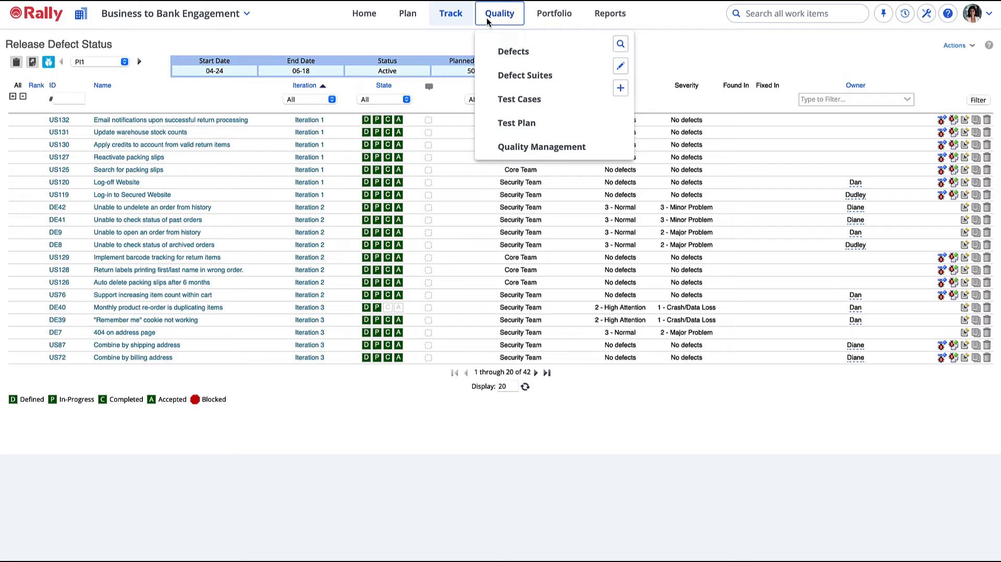
Step: Browse both pages of the 49 defects and show the list's filter panel
{"action": "left_click", "coordinate": [513, 51]}
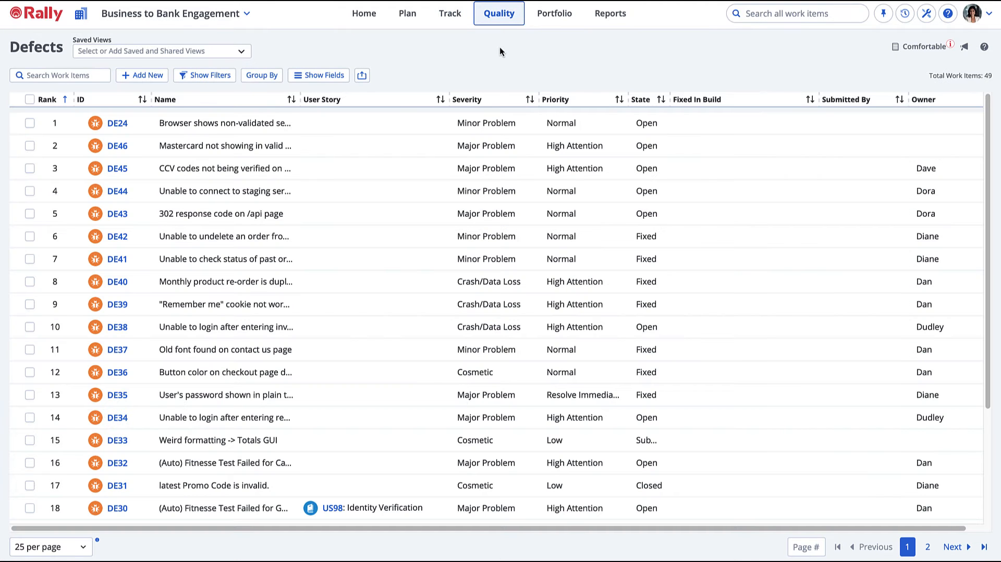
{"action": "mouse_move", "coordinate": [859, 447]}
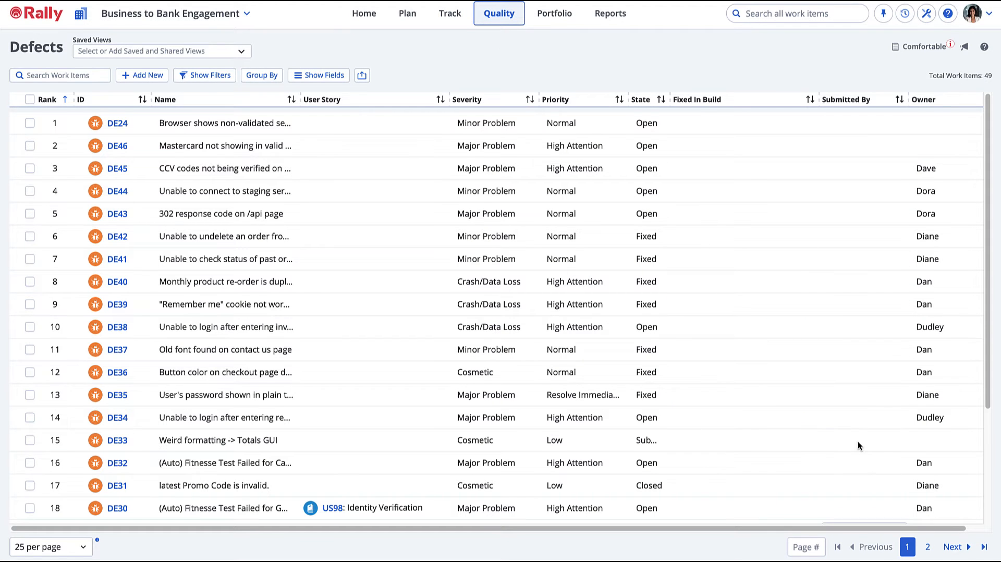
{"action": "left_click", "coordinate": [930, 547]}
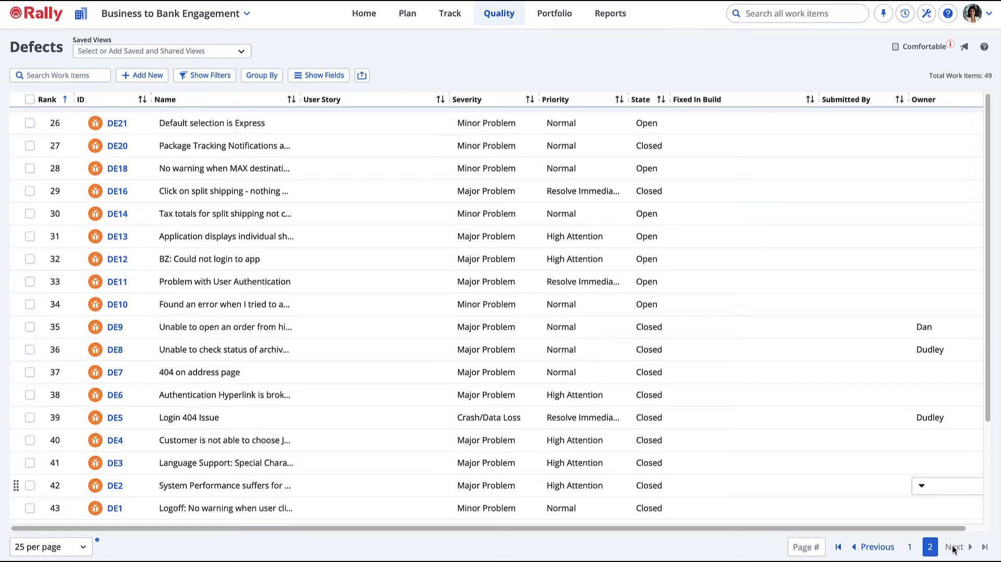
{"action": "scroll", "scroll_direction": "down", "scroll_amount": 3}
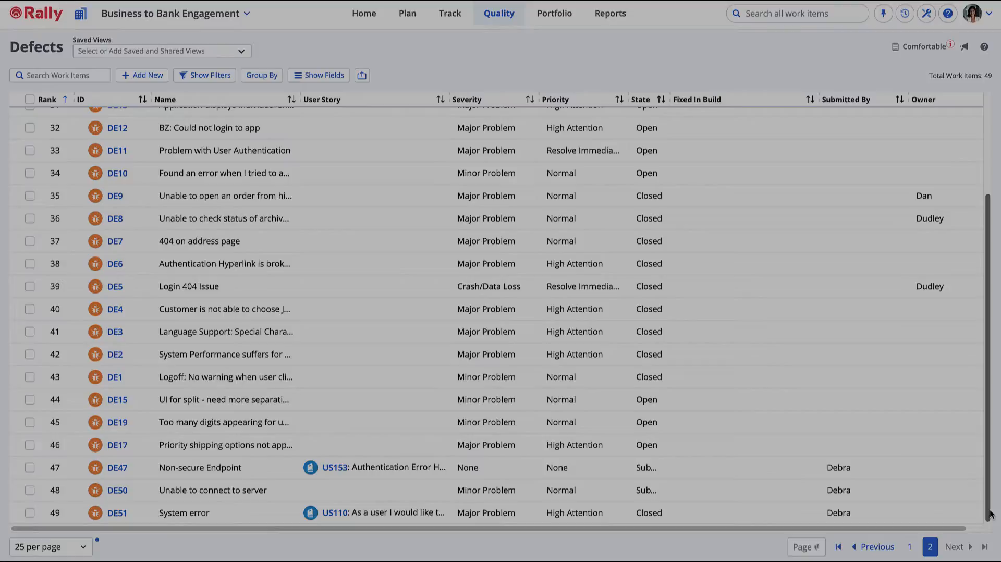
{"action": "left_click", "coordinate": [906, 546]}
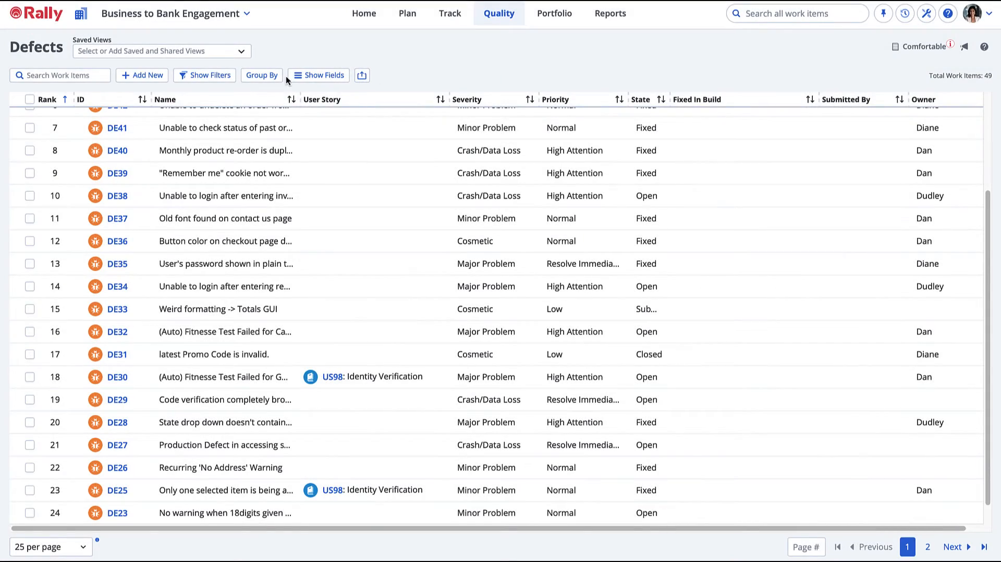
{"action": "left_click", "coordinate": [205, 75]}
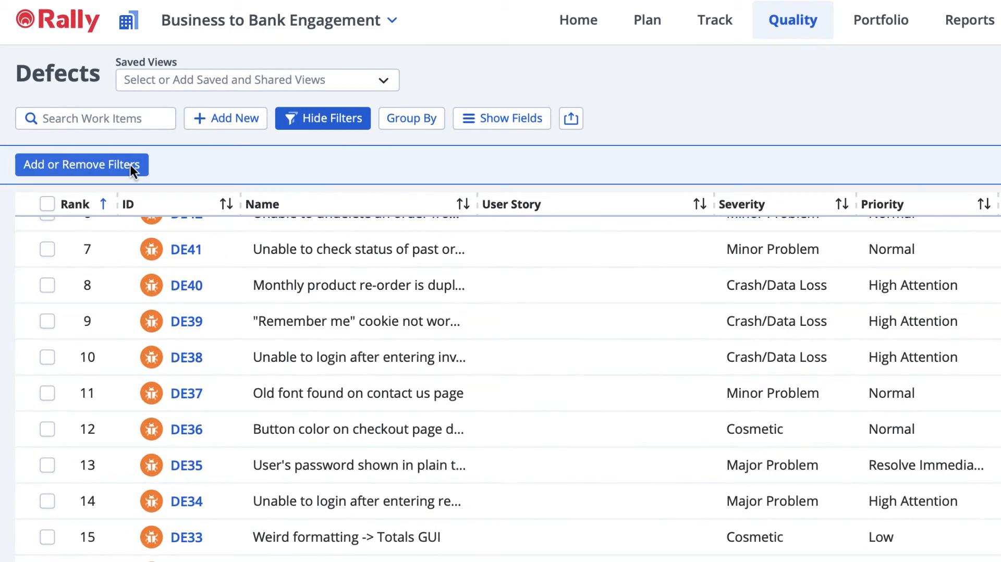
Step: Filter the defects to State = Open and Priority = High Attention
{"action": "left_click", "coordinate": [82, 164]}
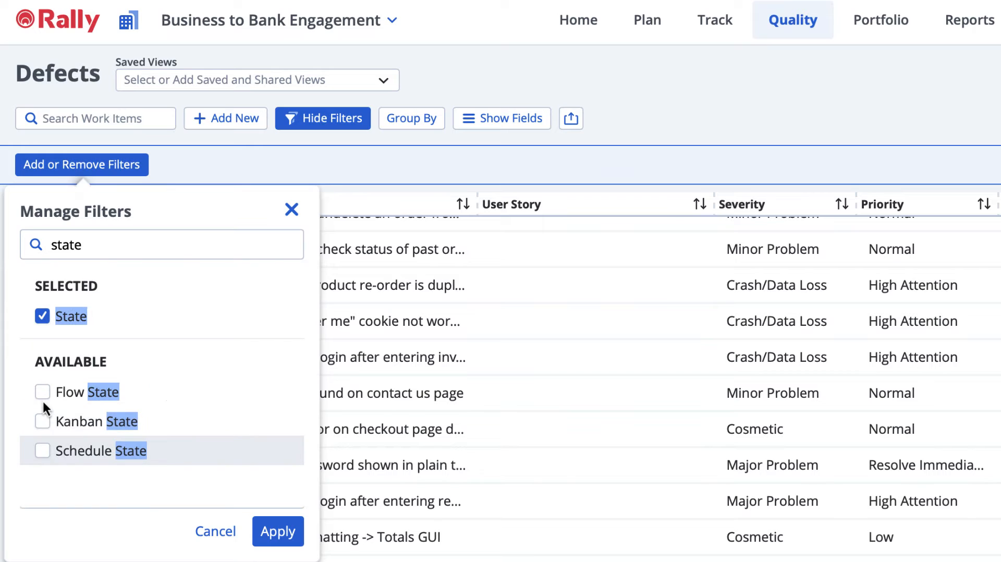
{"action": "left_click", "coordinate": [277, 531]}
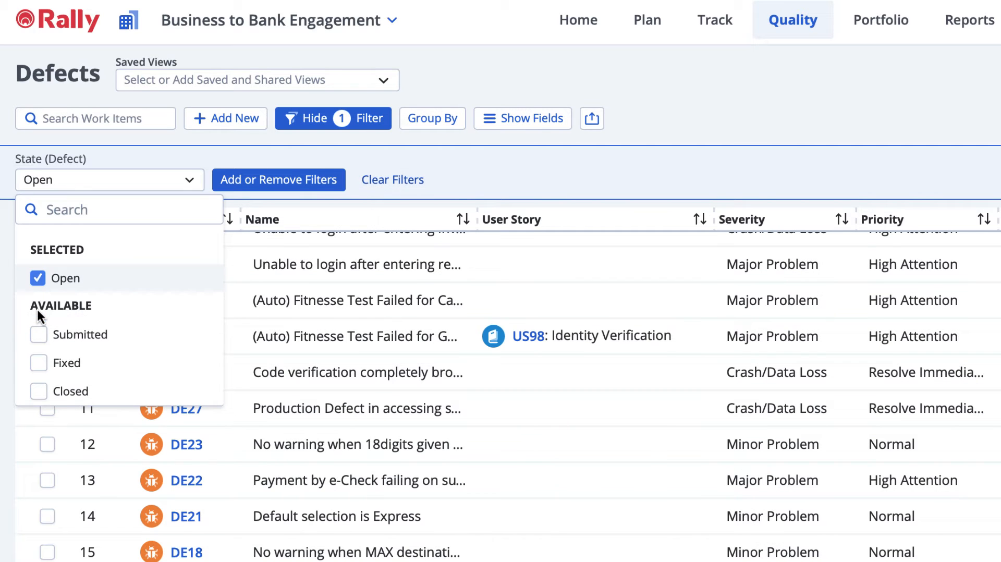
{"action": "left_click", "coordinate": [278, 179]}
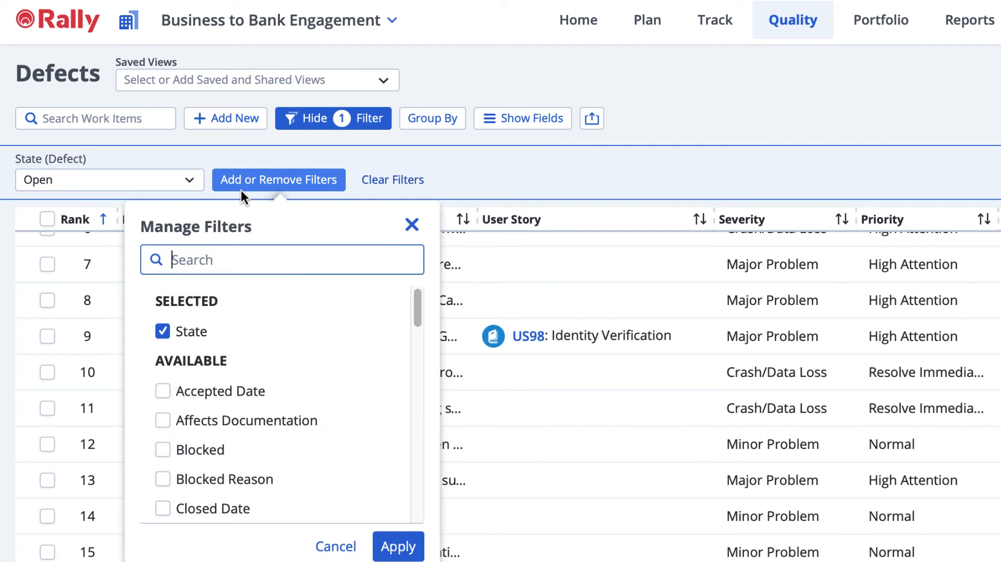
{"action": "type", "text": "priority"}
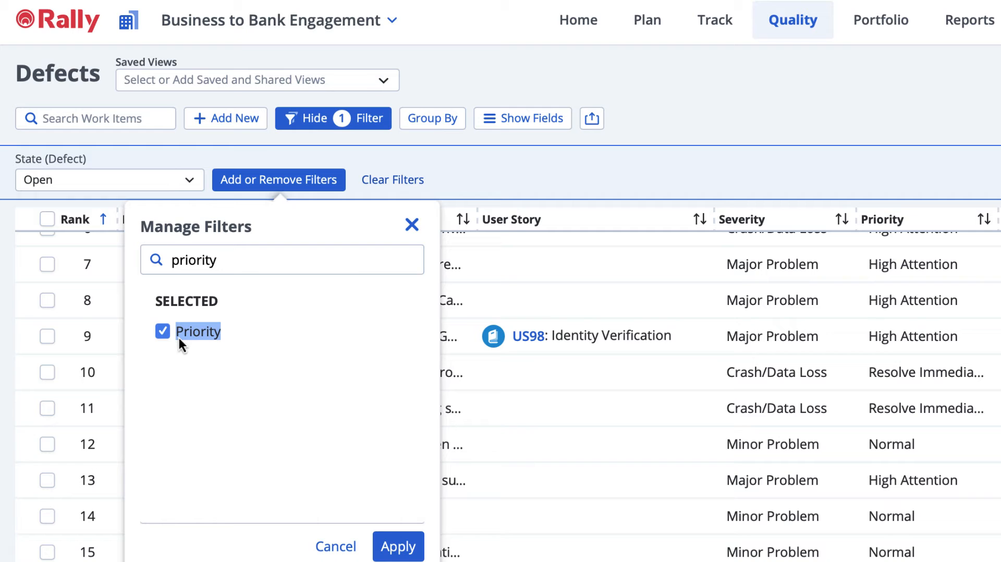
{"action": "left_click", "coordinate": [398, 547]}
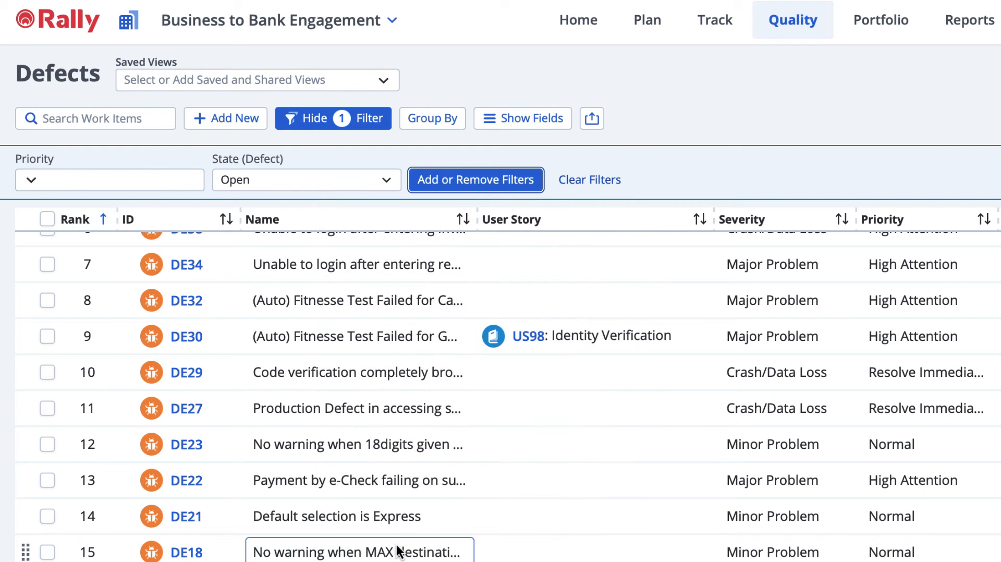
{"action": "left_click", "coordinate": [109, 179]}
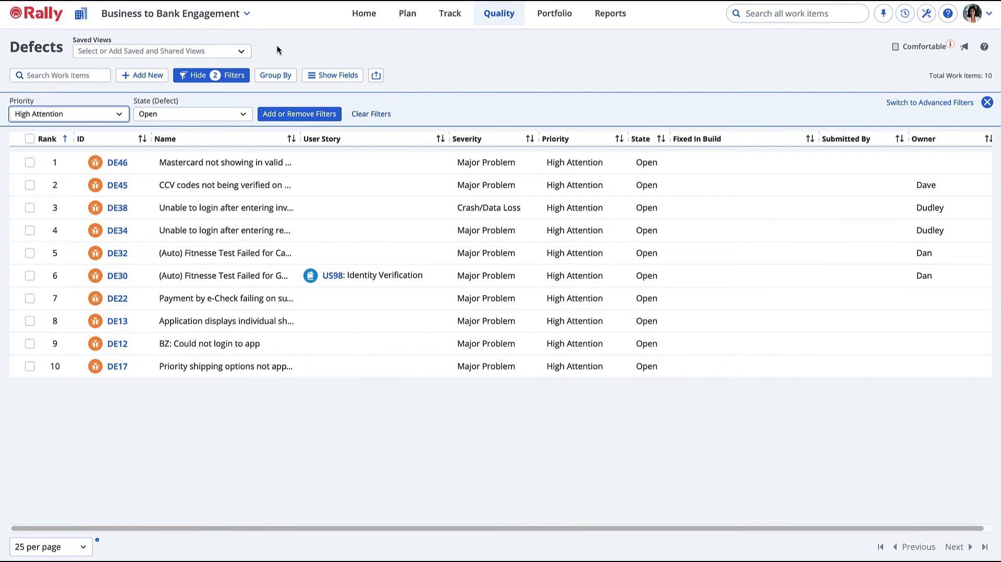
Step: Save the filters as a new view 'High Priority Open Defects' shared with the project
{"action": "left_click", "coordinate": [160, 50]}
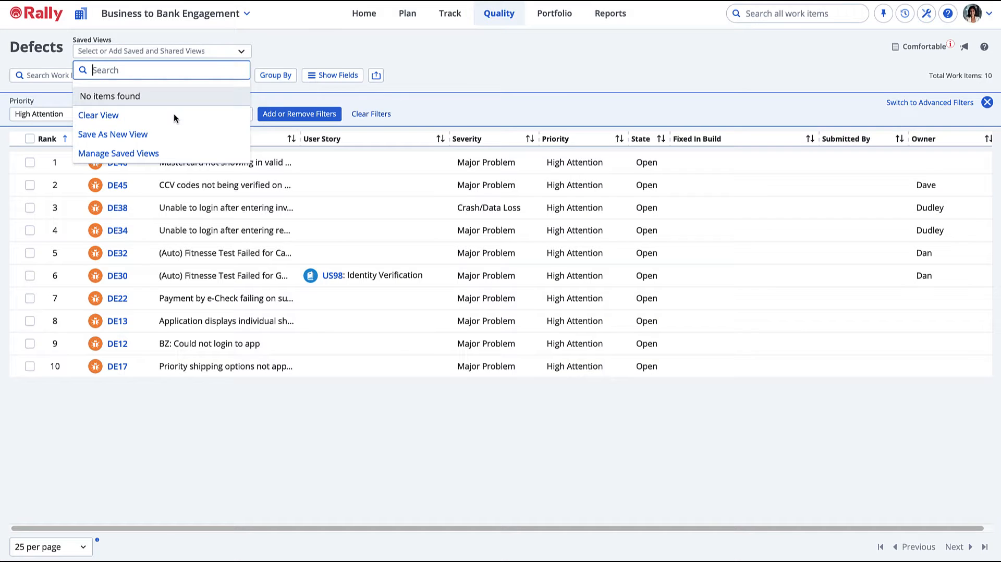
{"action": "left_click", "coordinate": [112, 134]}
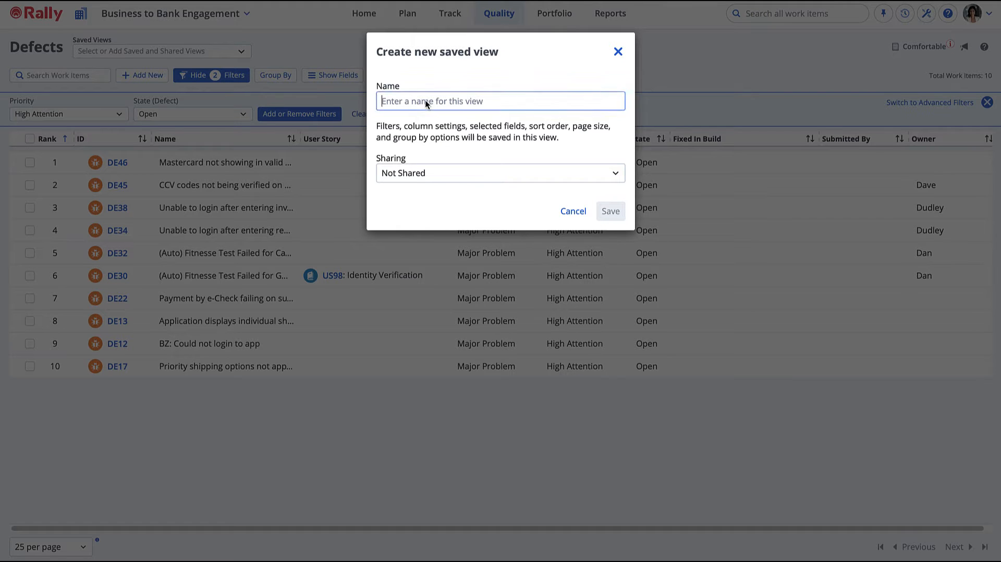
{"action": "type", "text": "High Priority Open D"}
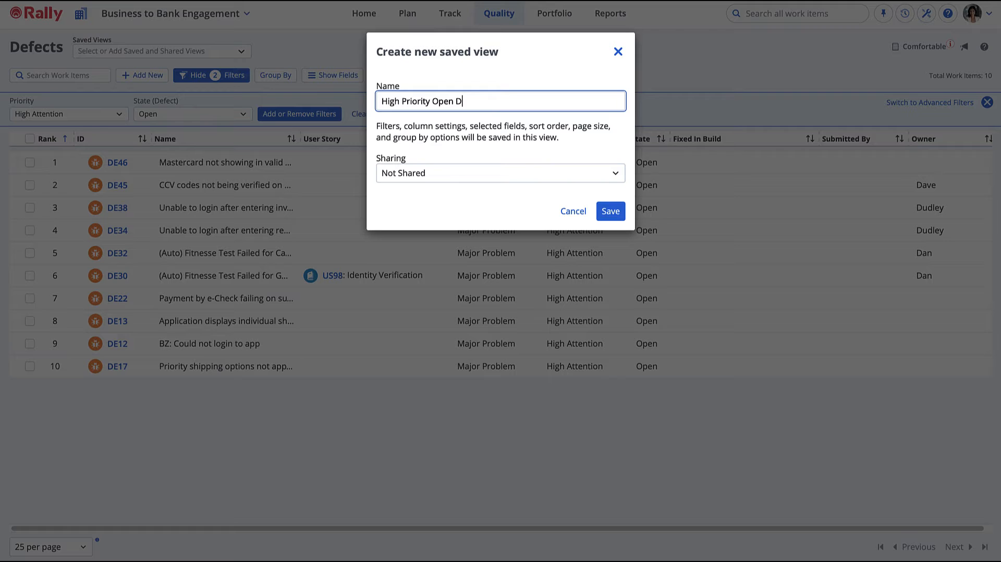
{"action": "left_click", "coordinate": [500, 172]}
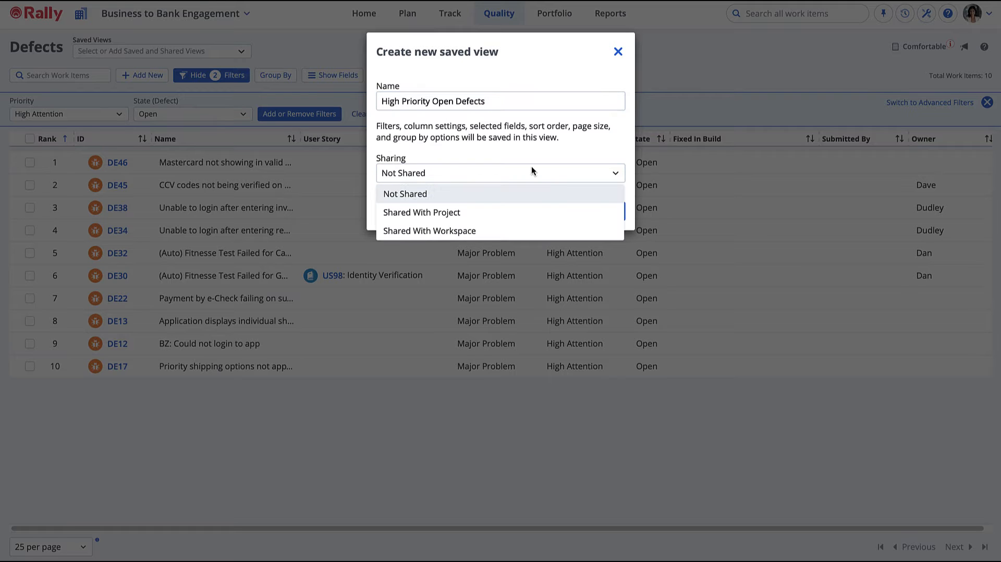
{"action": "left_click", "coordinate": [421, 212]}
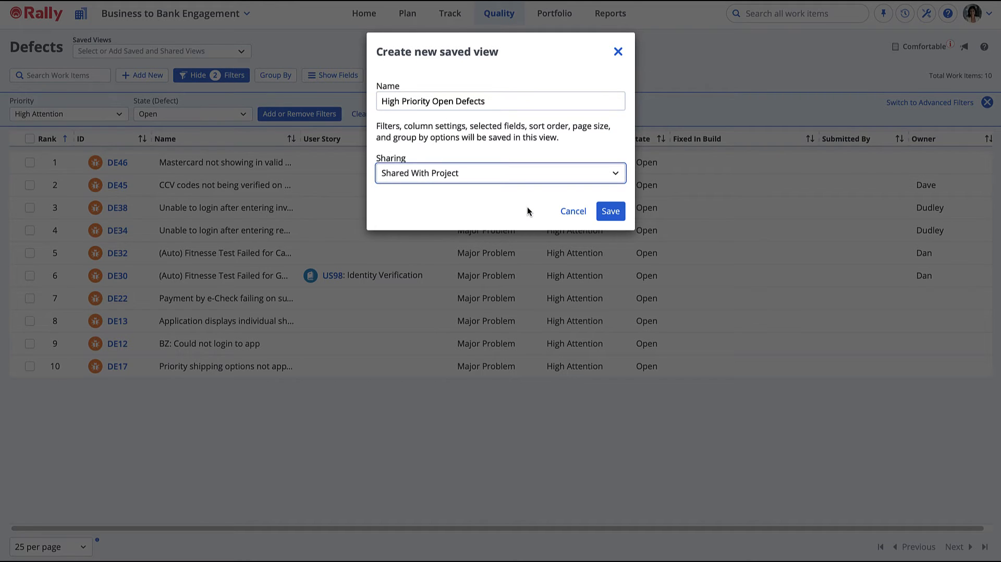
{"action": "left_click", "coordinate": [609, 211]}
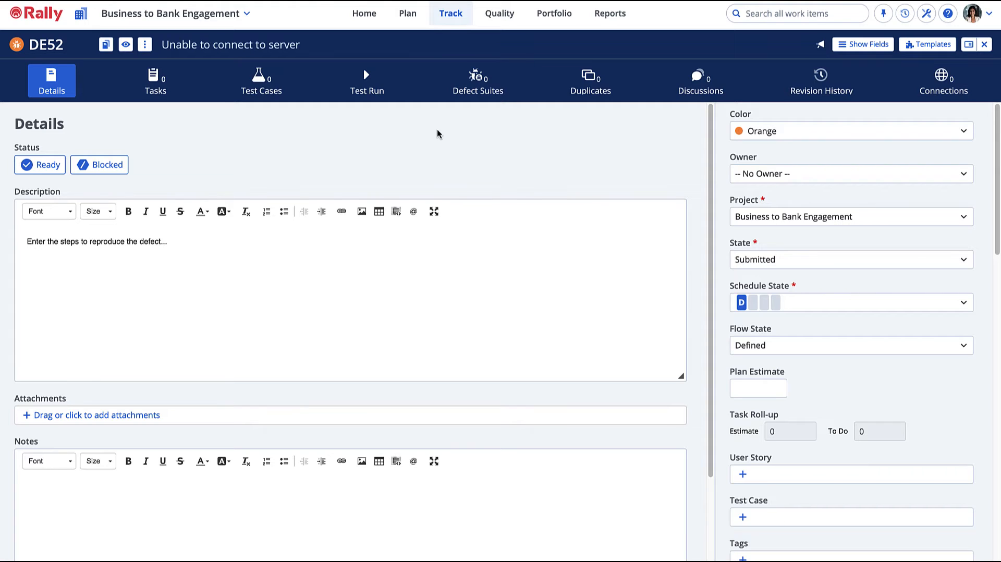
{"action": "mouse_move", "coordinate": [472, 123]}
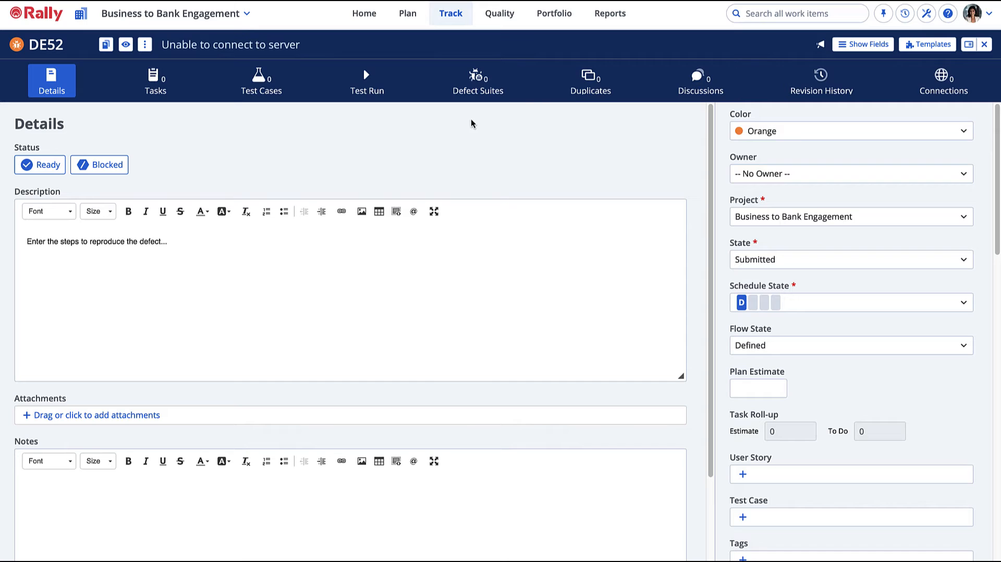
Step: Link existing defect DE44 'unable to connect to server' as a duplicate of DE52
{"action": "left_click", "coordinate": [589, 80]}
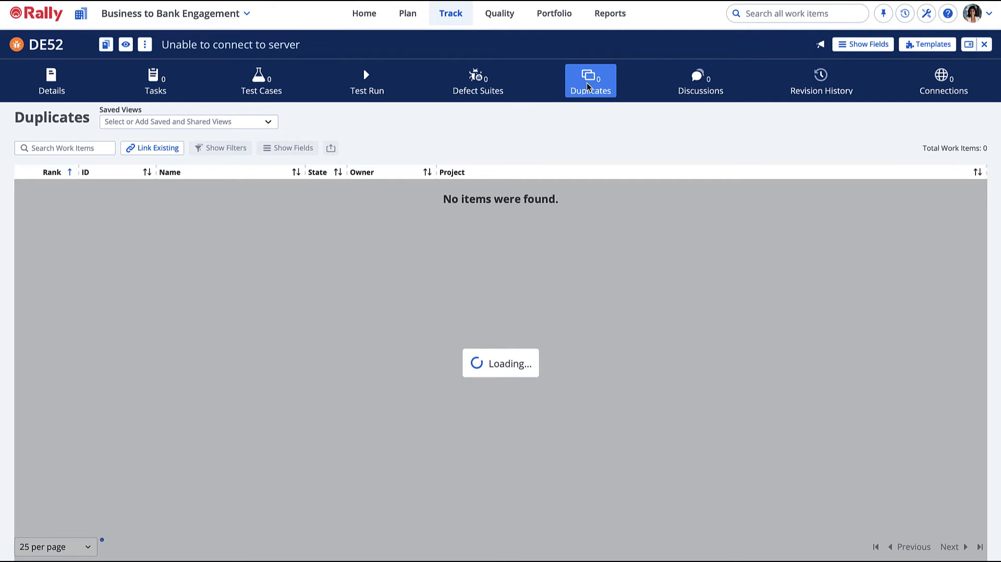
{"action": "left_click", "coordinate": [152, 147]}
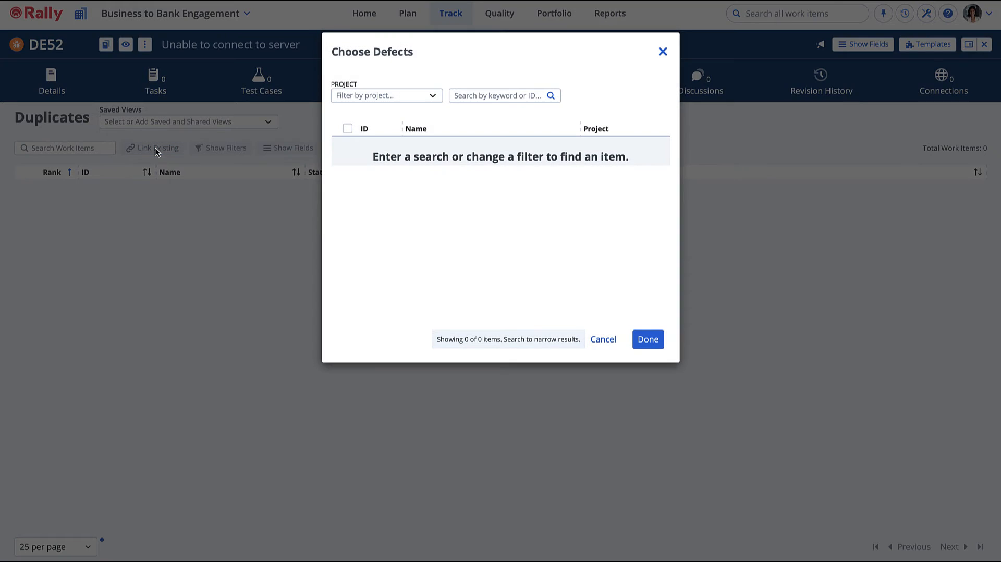
{"action": "left_click", "coordinate": [505, 95]}
{"action": "type", "text": "nable to connect to server"}
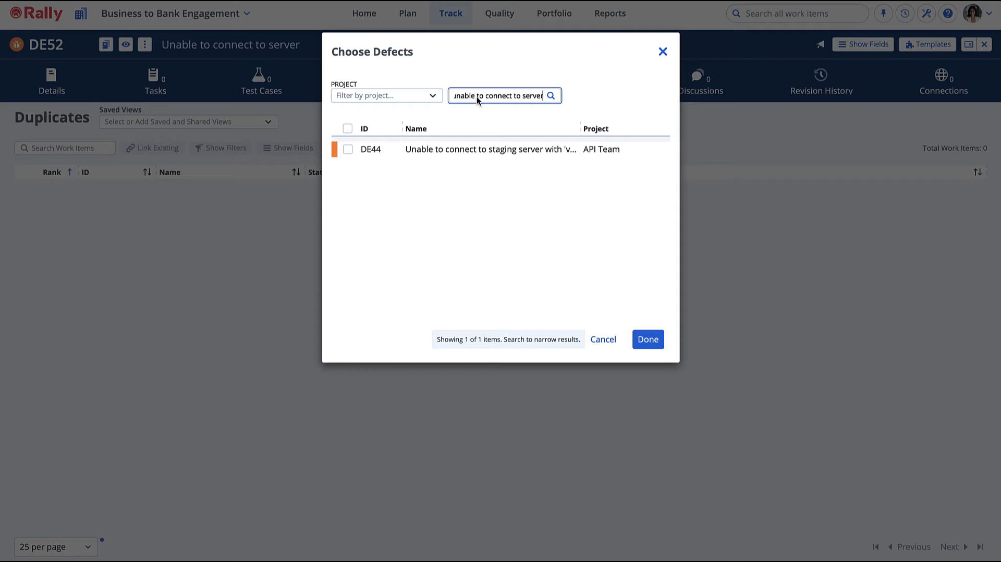
{"action": "left_click", "coordinate": [349, 149]}
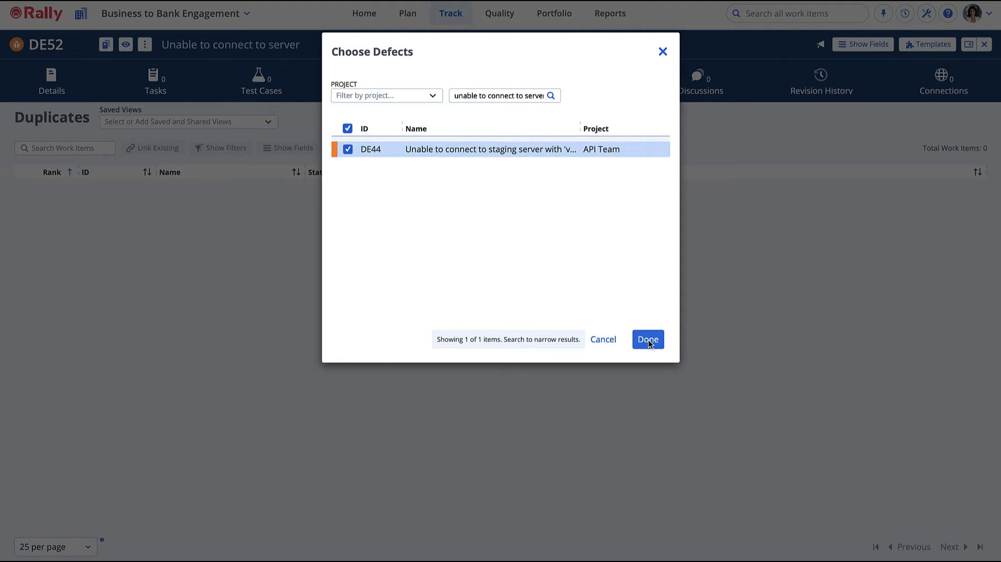
{"action": "left_click", "coordinate": [646, 339]}
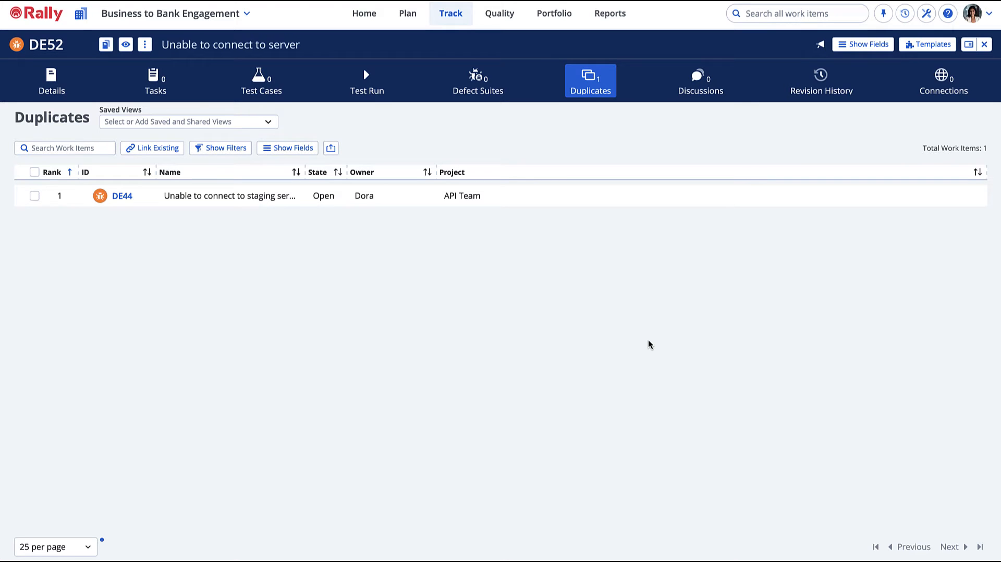
Step: Set duplicate defect DE44's State to Closed in the Duplicates grid
{"action": "left_click", "coordinate": [323, 195]}
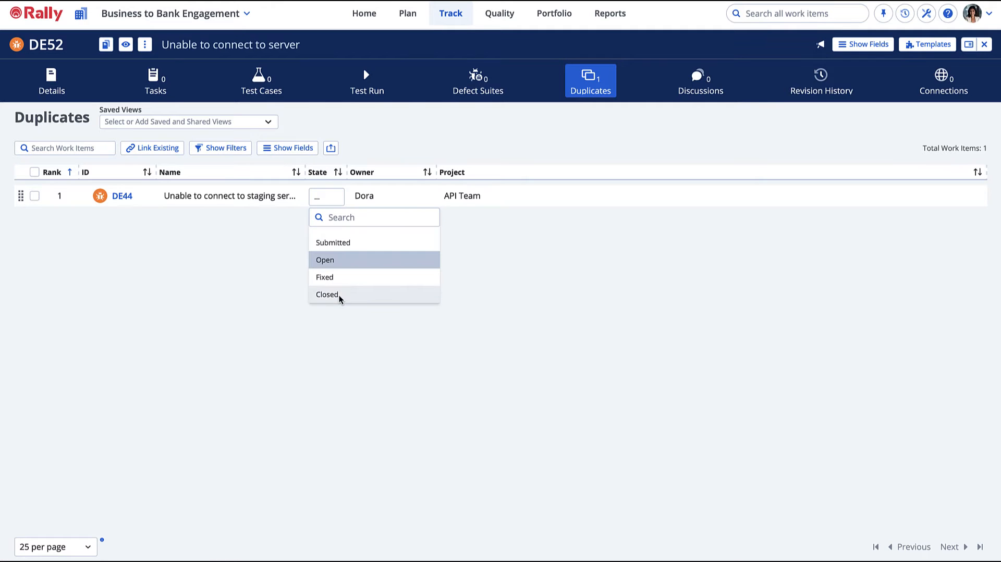
{"action": "left_click", "coordinate": [326, 294]}
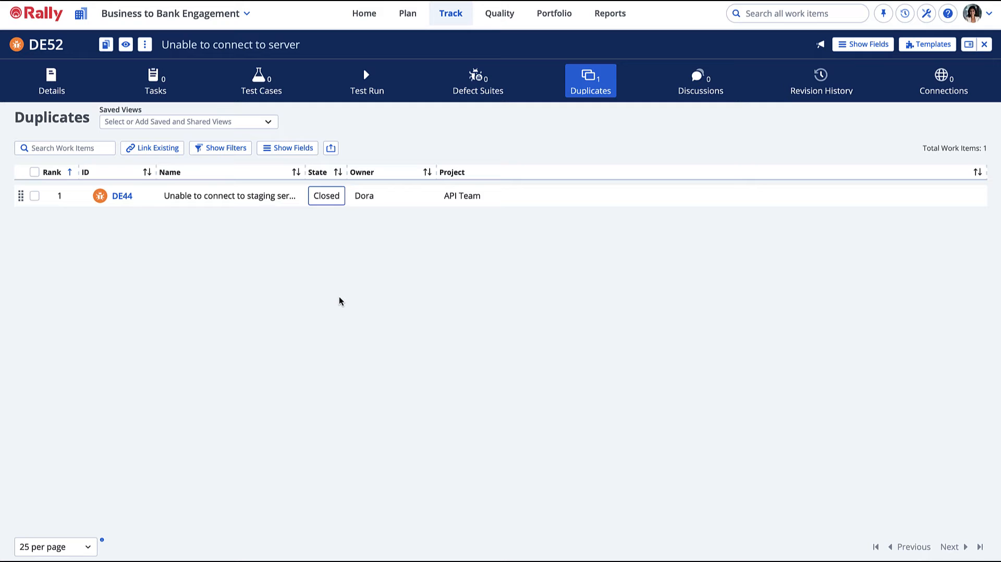
{"action": "left_click", "coordinate": [499, 13]}
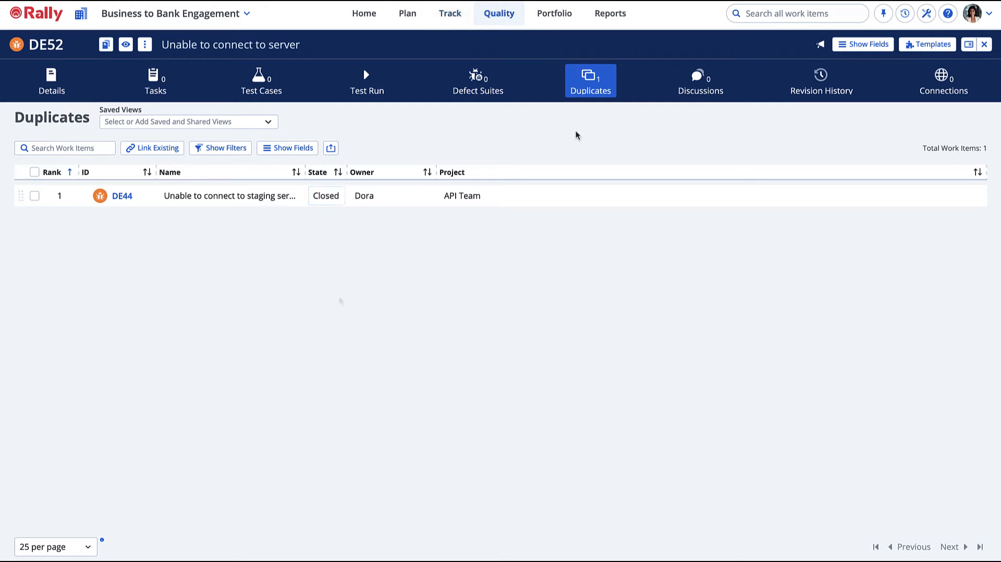
Step: Publish a new discussion post on DE52 reading 'Enter your question here.'
{"action": "left_click", "coordinate": [701, 81]}
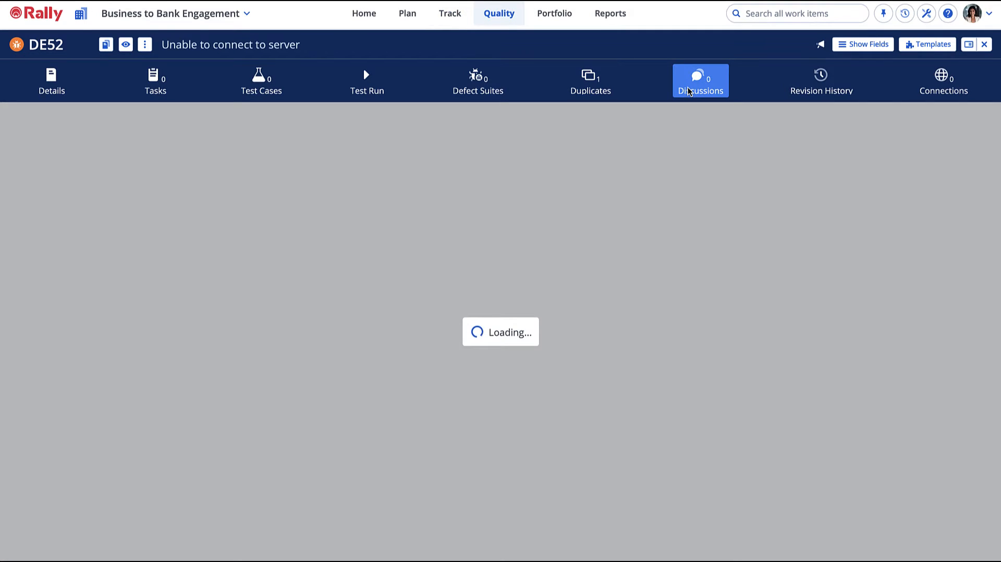
{"action": "left_click", "coordinate": [699, 81]}
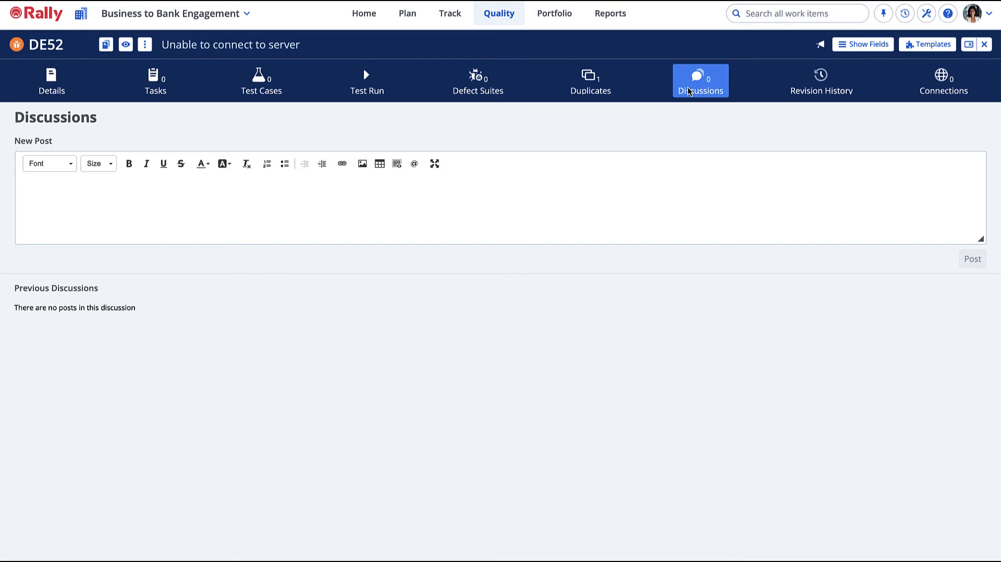
{"action": "mouse_move", "coordinate": [679, 98]}
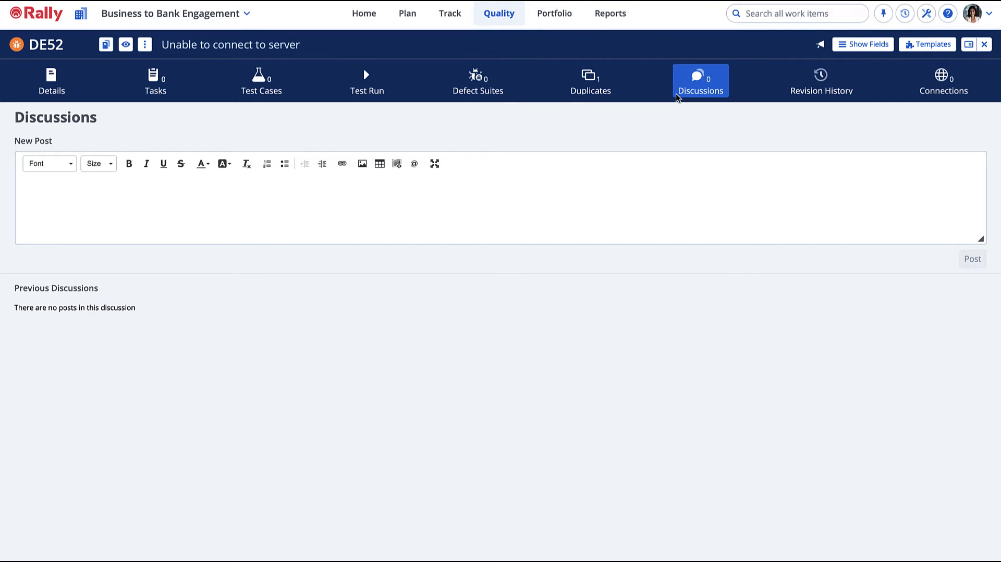
{"action": "type", "text": "Enter"}
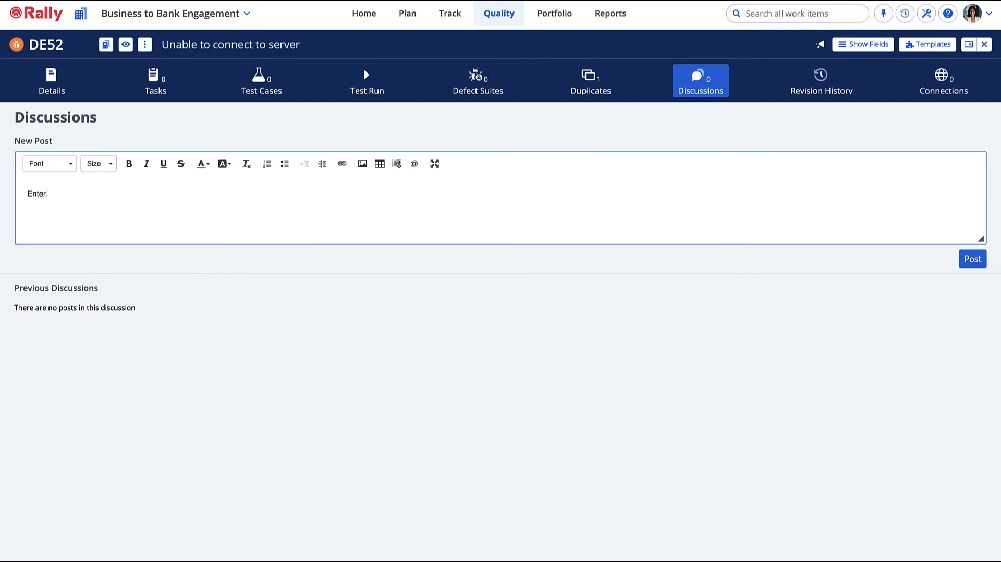
{"action": "type", "text": "your question here..."}
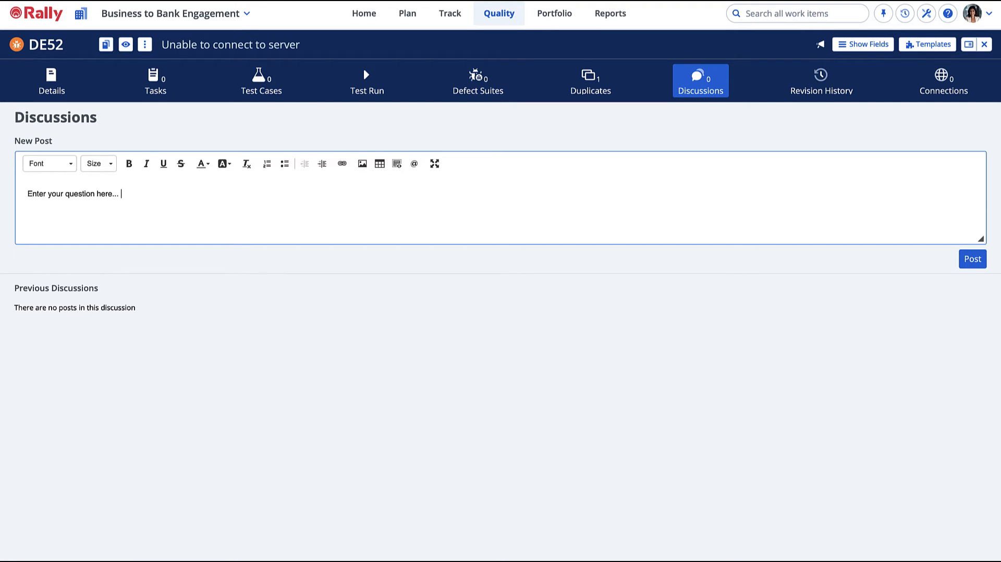
{"action": "left_click", "coordinate": [972, 259]}
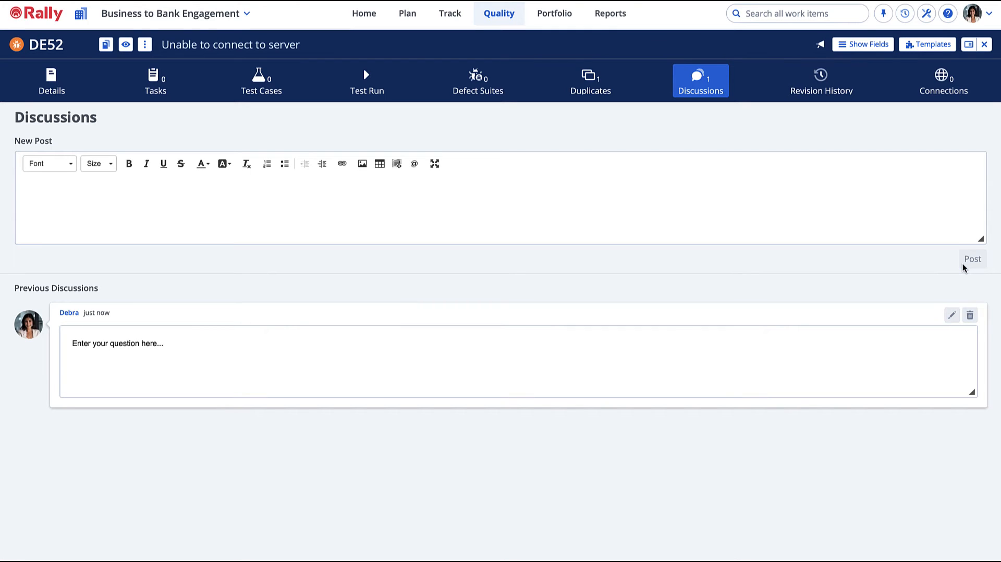
{"action": "mouse_move", "coordinate": [958, 268]}
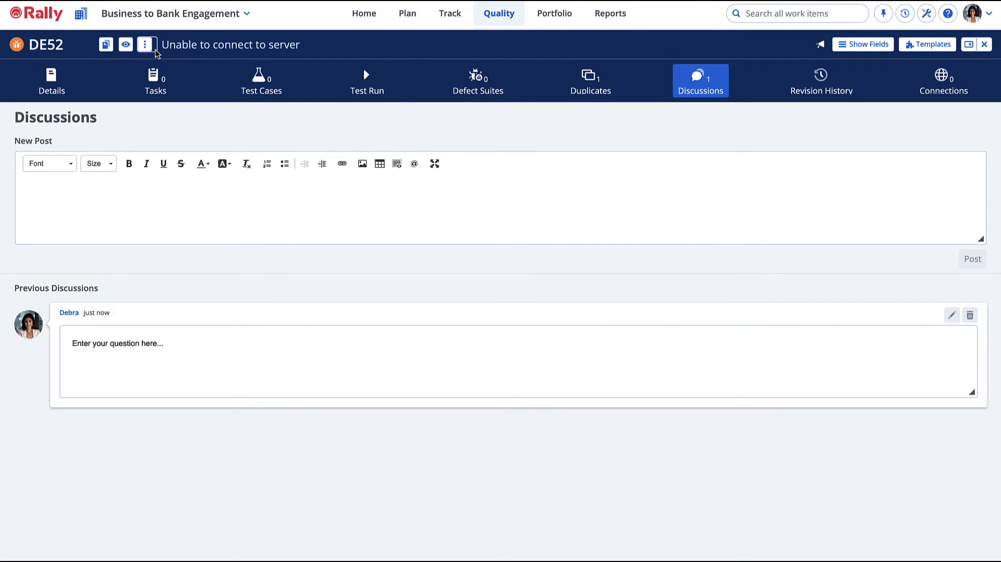
Step: Convert defect DE52 into a user story via the actions menu and confirm
{"action": "left_click", "coordinate": [146, 45]}
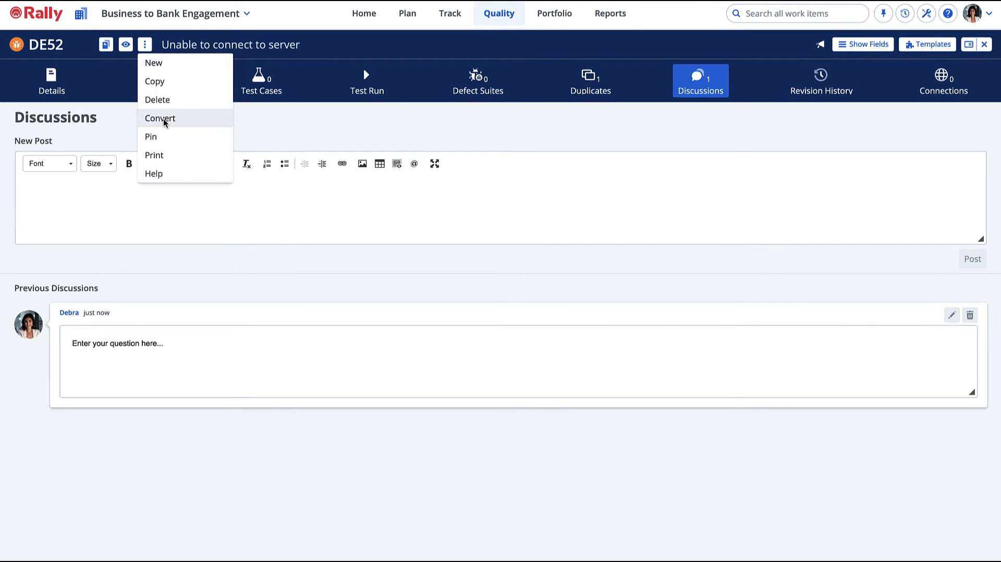
{"action": "left_click", "coordinate": [160, 118]}
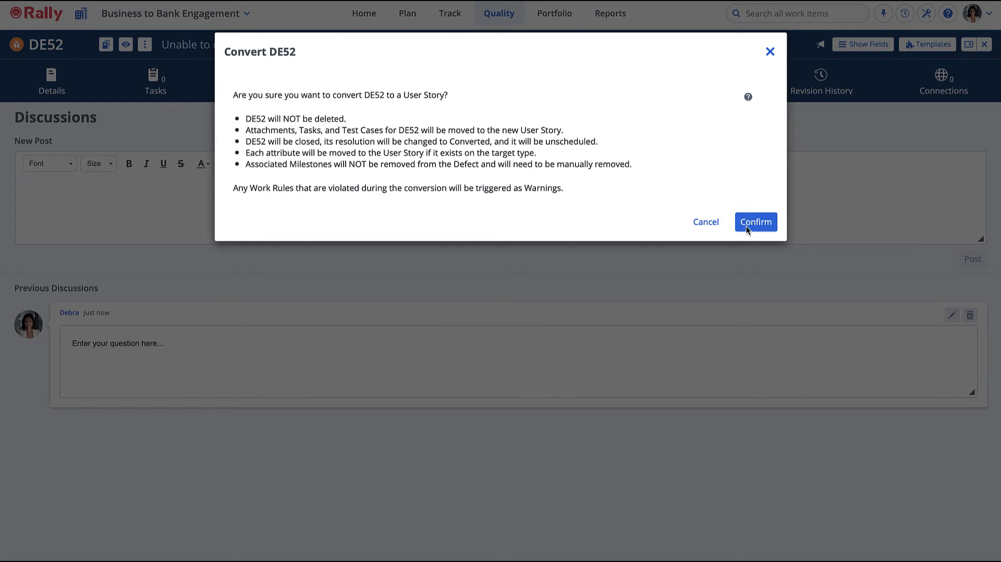
{"action": "left_click", "coordinate": [755, 223]}
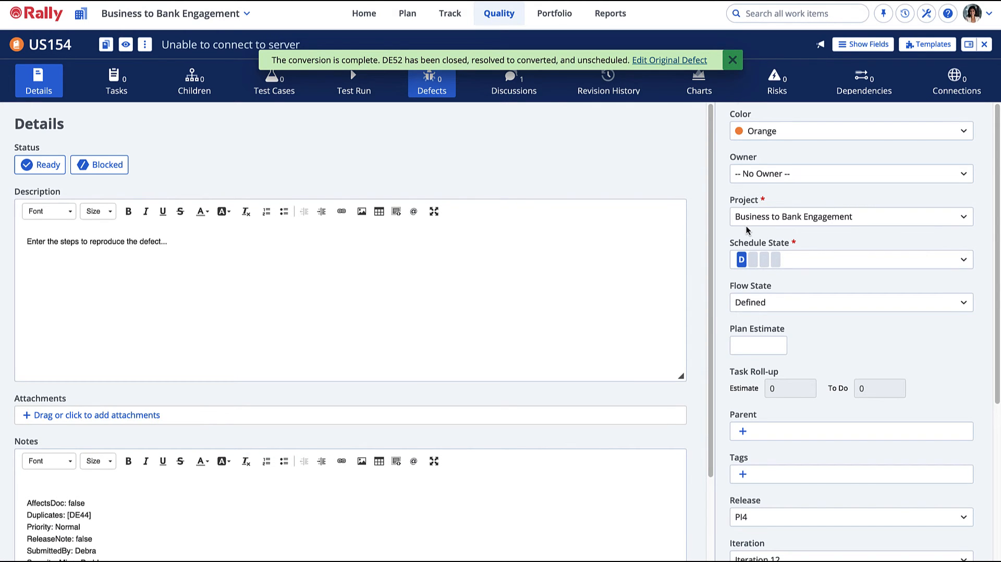
Step: Create a new Defect Suite named 'Patch Defects' in the iteration and open DS1's details
{"action": "left_click", "coordinate": [450, 12]}
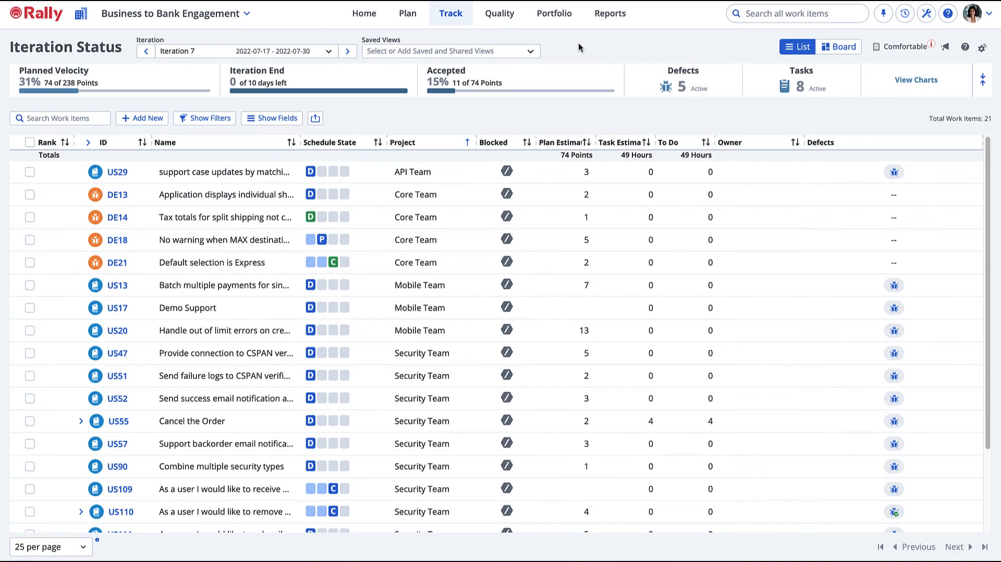
{"action": "left_click", "coordinate": [142, 118]}
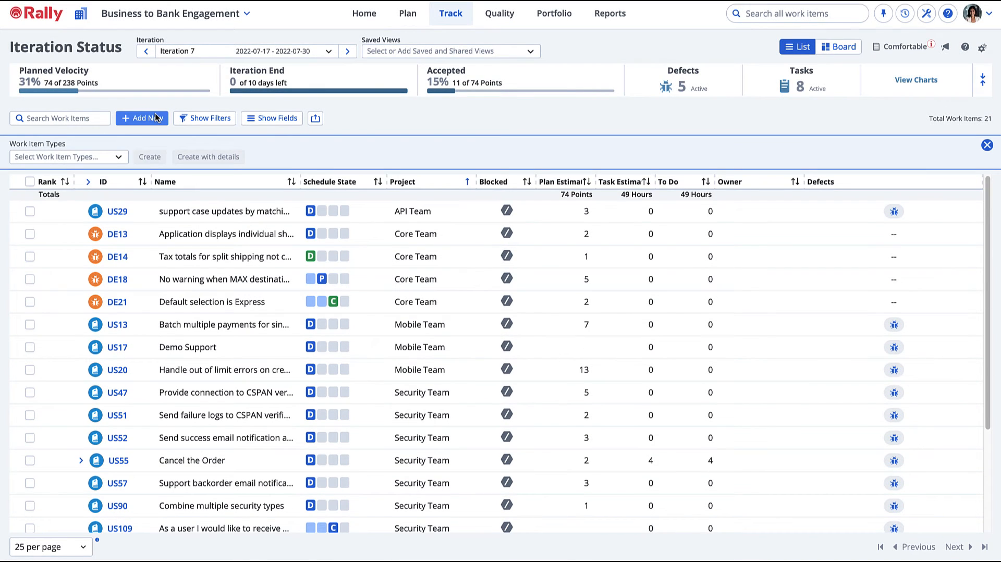
{"action": "left_click", "coordinate": [66, 157]}
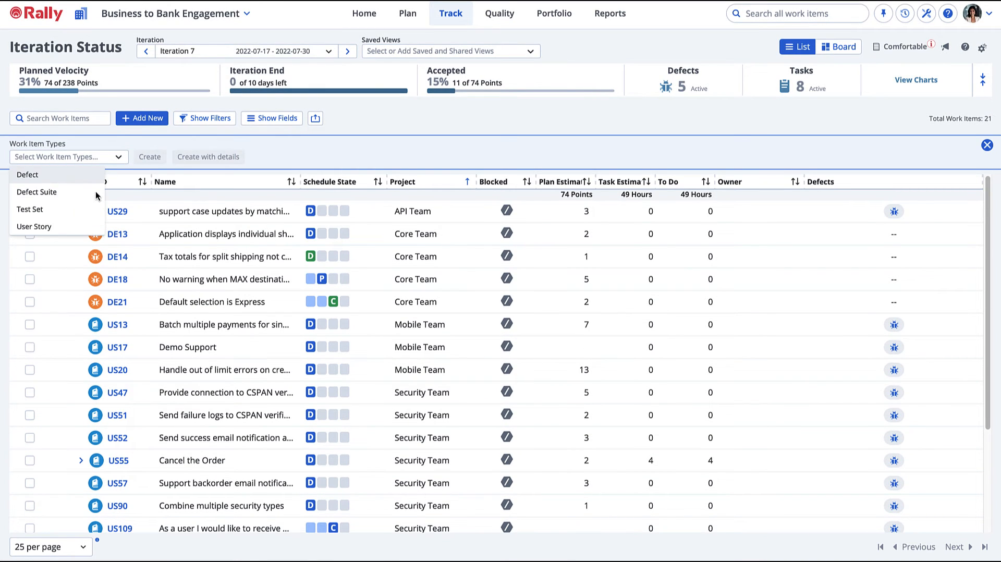
{"action": "left_click", "coordinate": [38, 192]}
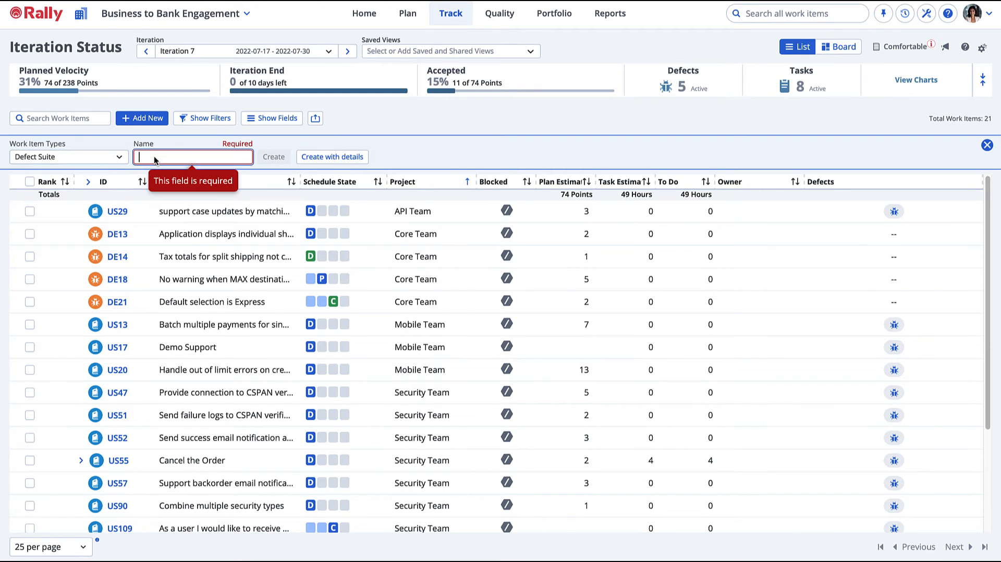
{"action": "type", "text": "Patch Defects"}
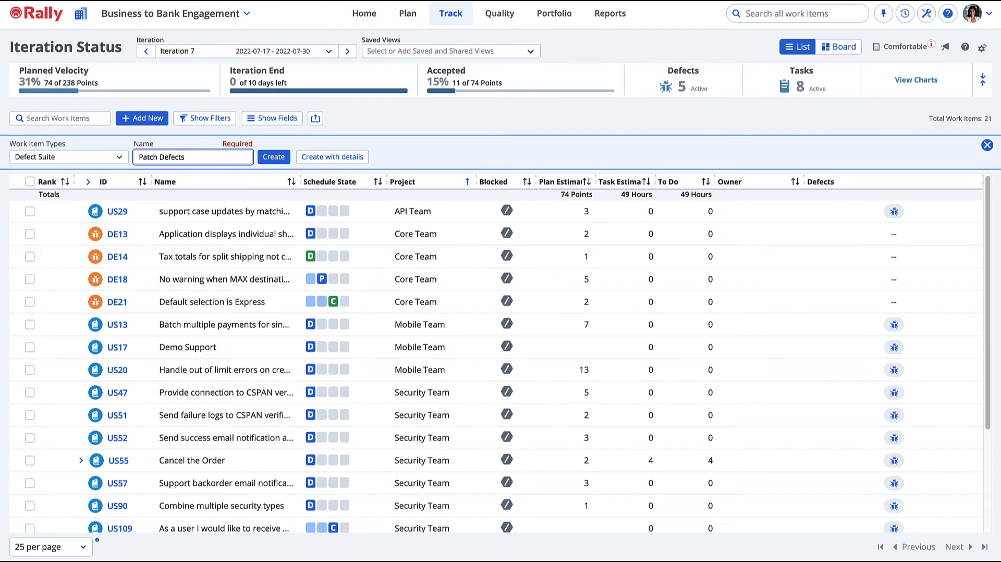
{"action": "left_click", "coordinate": [273, 156]}
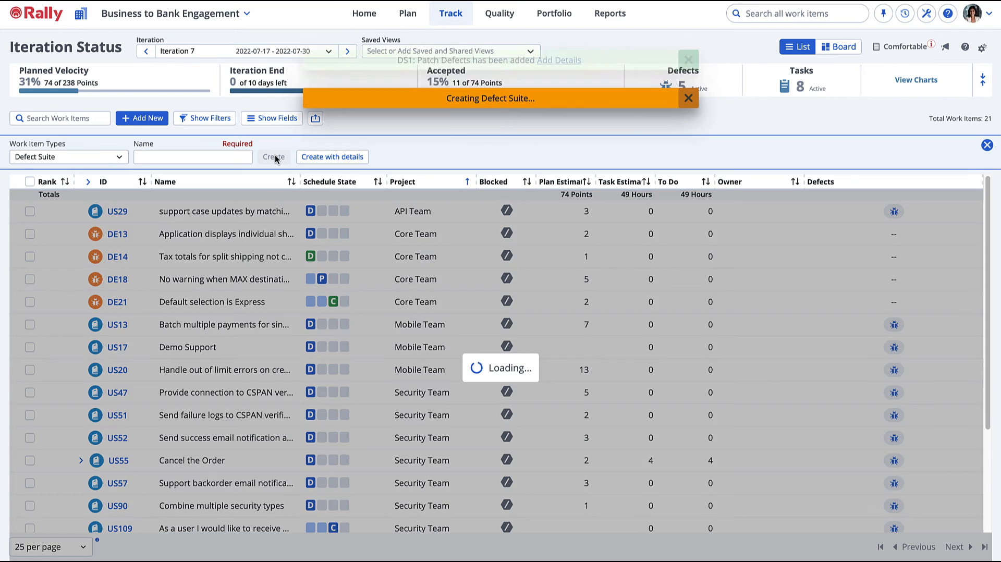
{"action": "left_click", "coordinate": [274, 157]}
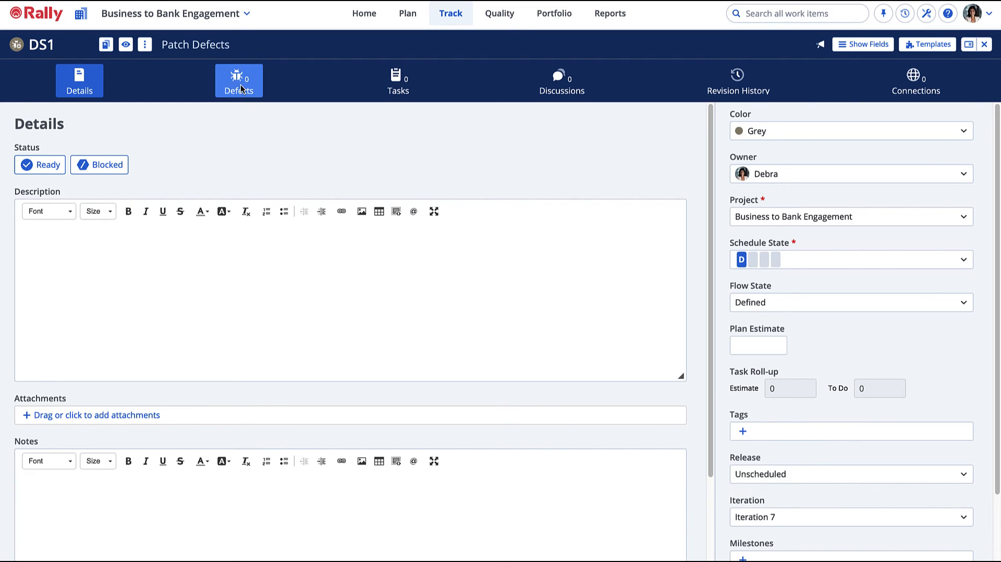
Step: Add 'New defect' to the suite with priority Resolve Immediately and severity Crash/Data Loss
{"action": "left_click", "coordinate": [238, 80]}
{"action": "type", "text": "Ne"}
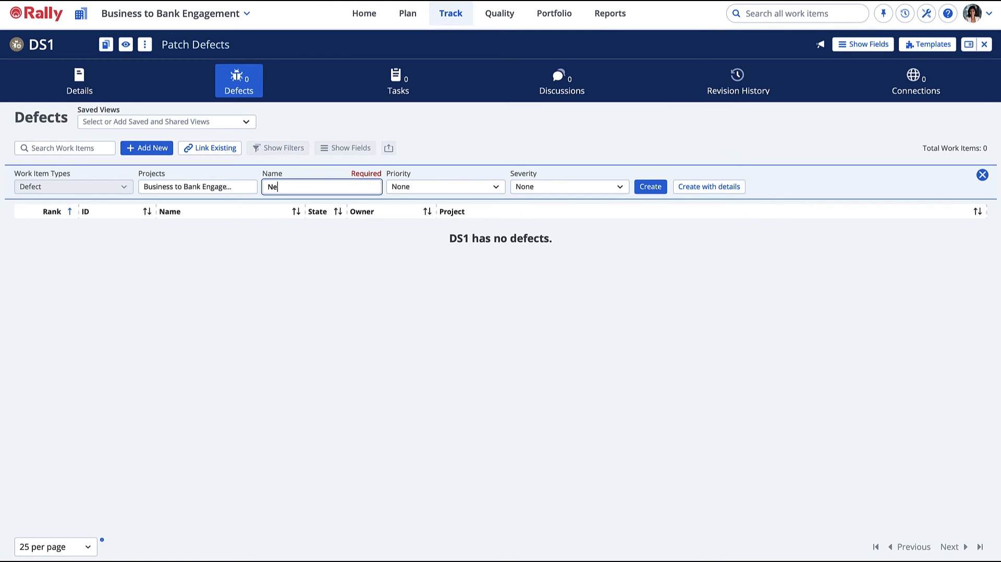
{"action": "left_click", "coordinate": [444, 187]}
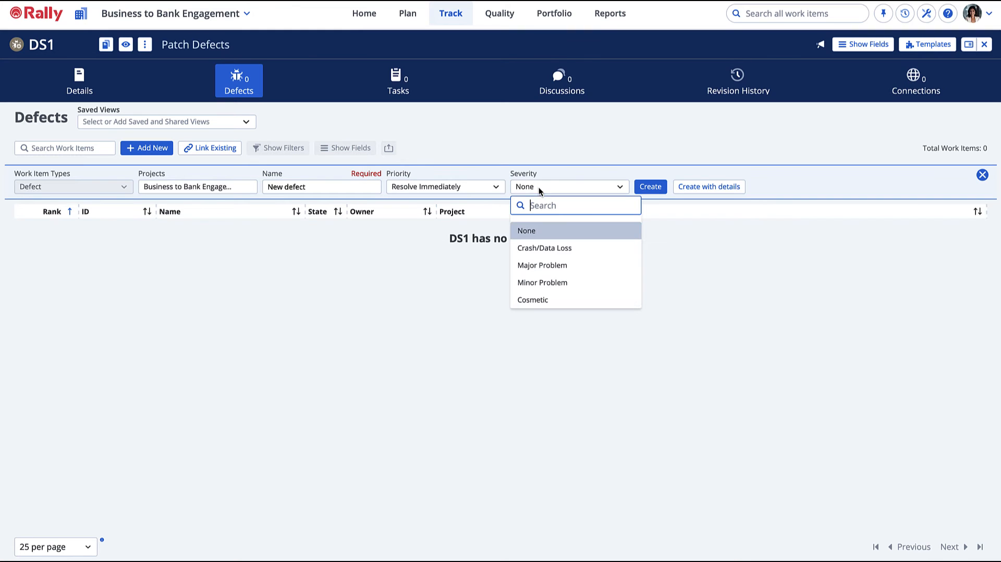
{"action": "left_click", "coordinate": [544, 249]}
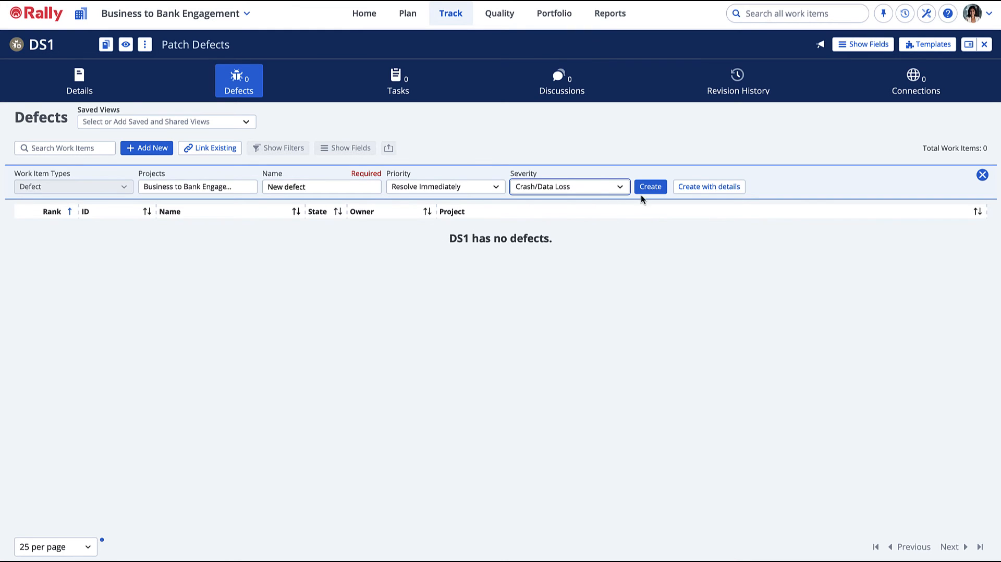
{"action": "left_click", "coordinate": [650, 187]}
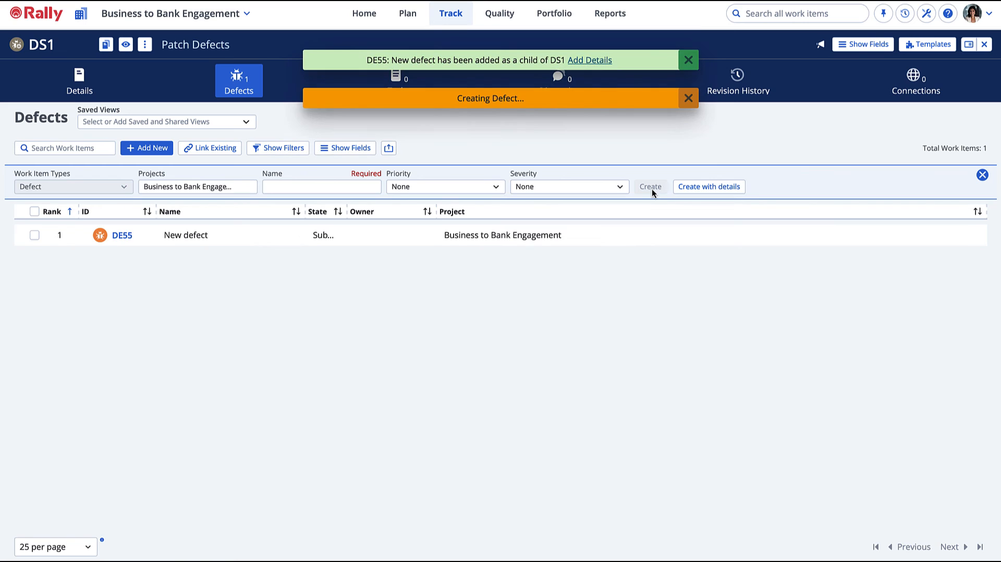
{"action": "left_click", "coordinate": [214, 147]}
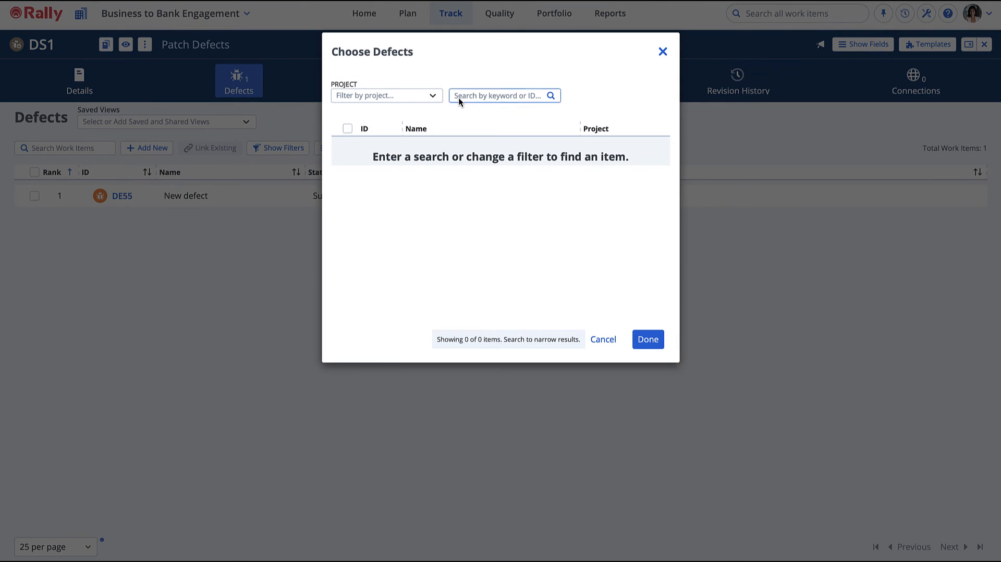
Step: Search 'existing defect' and link DE53 and DE54 so the suite holds three defects
{"action": "type", "text": "existing defect"}
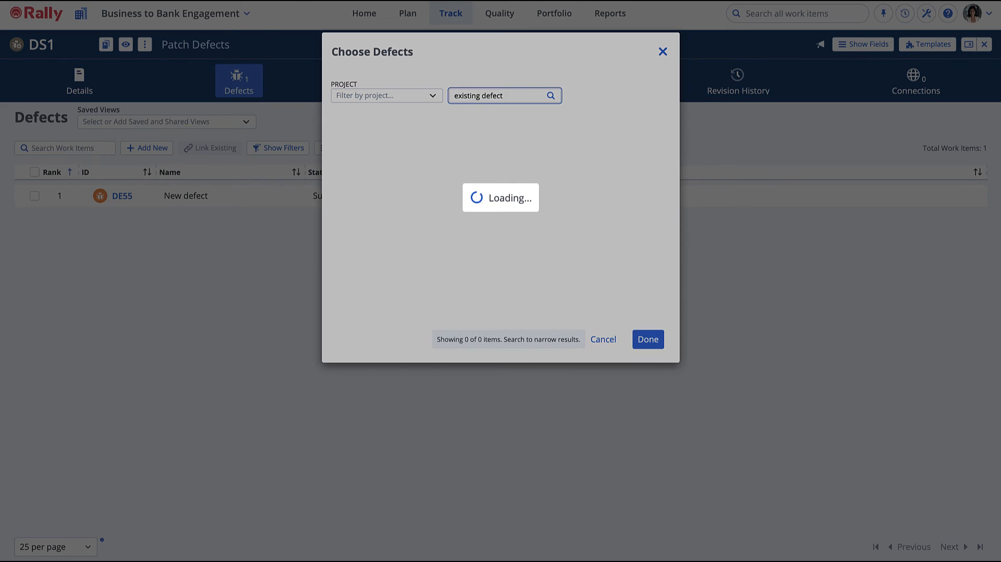
{"action": "left_click", "coordinate": [549, 95]}
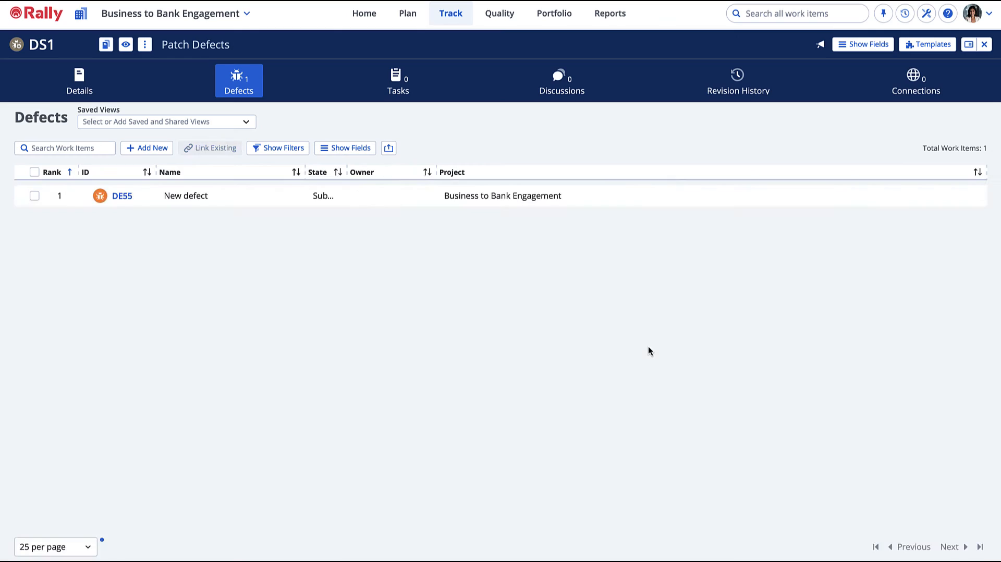
{"action": "left_click", "coordinate": [210, 147]}
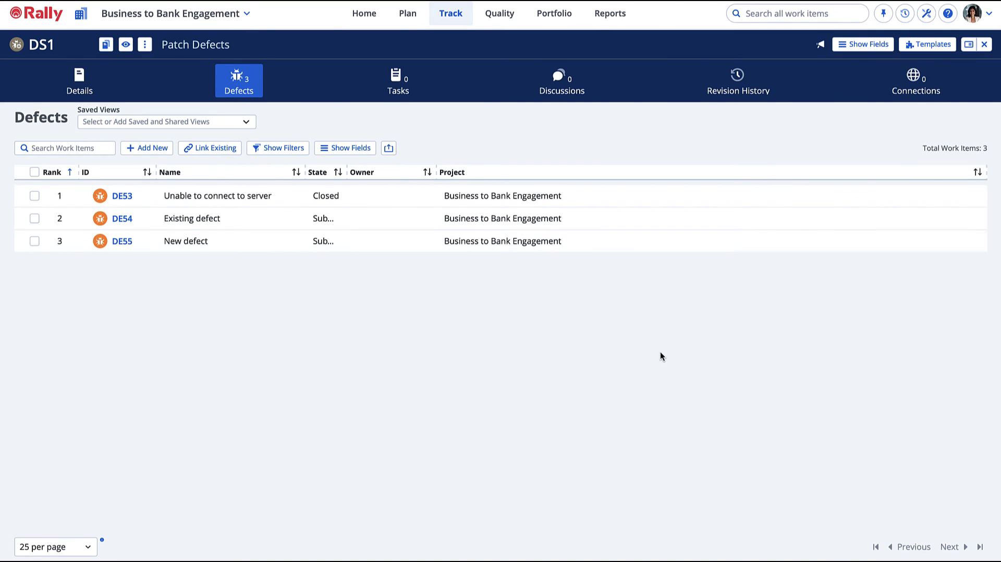
{"action": "left_click", "coordinate": [278, 147]}
{"action": "type", "text": "state"}
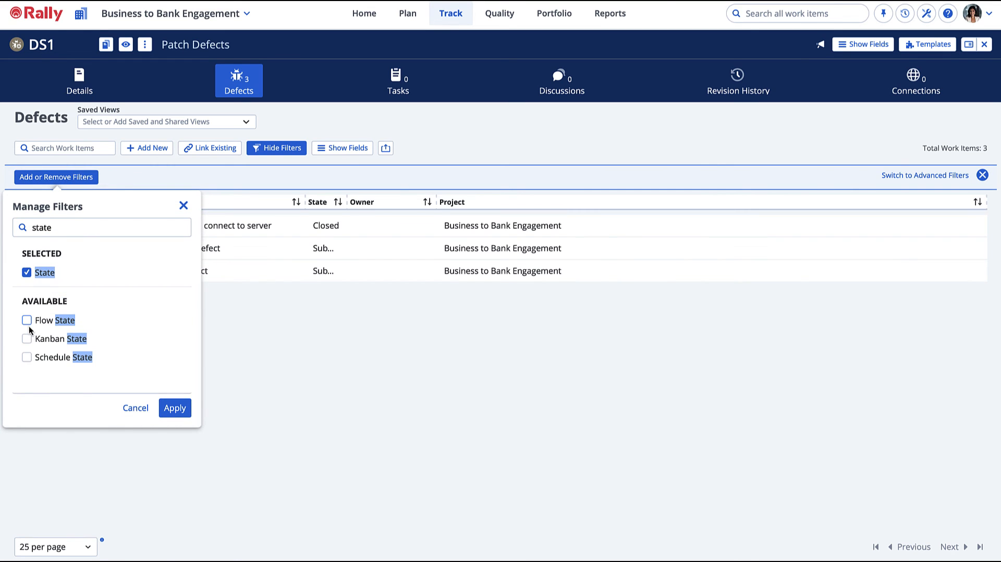
Step: Filter the suite's defect list by State Closed, leaving only DE53, then return to details
{"action": "left_click", "coordinate": [174, 407]}
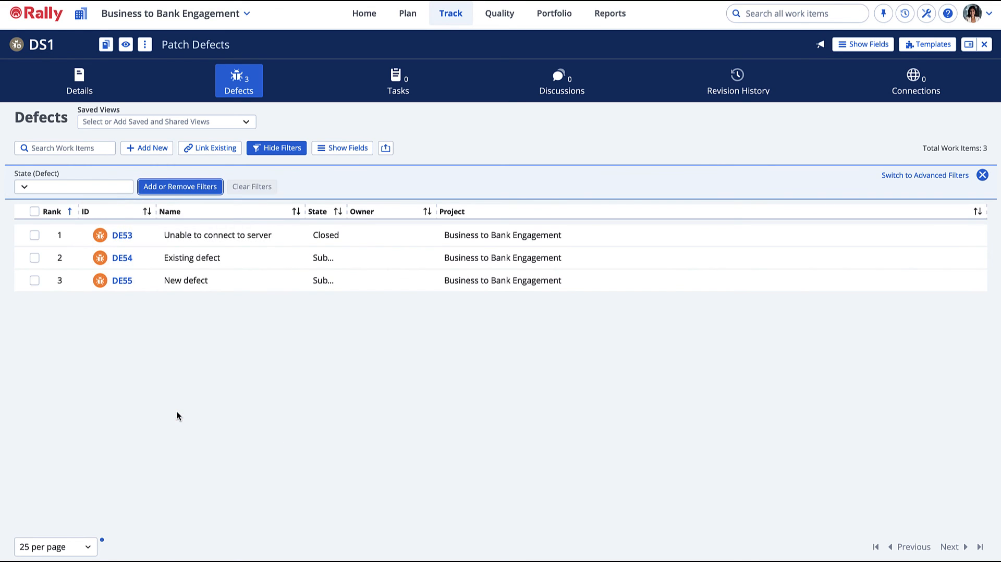
{"action": "left_click", "coordinate": [73, 186]}
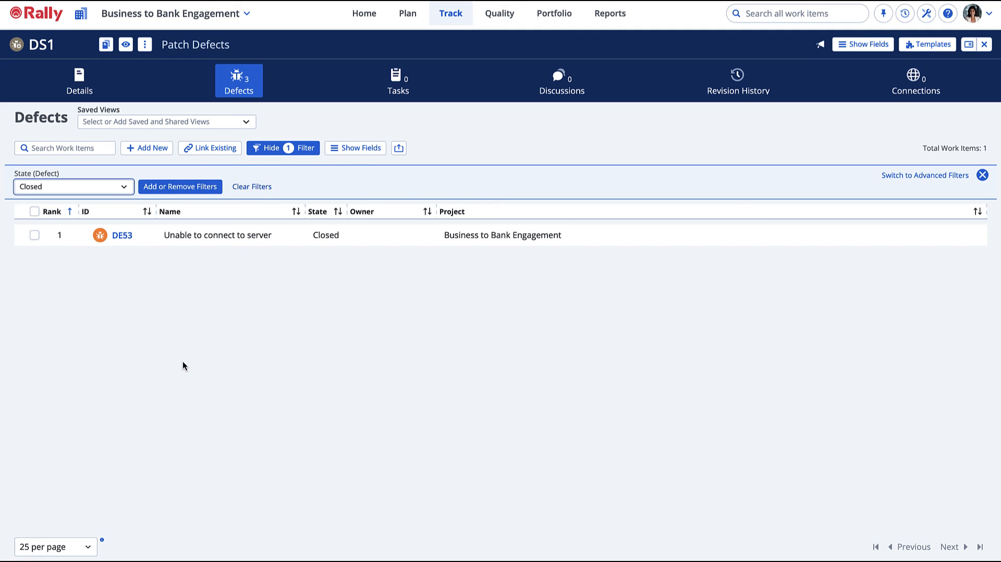
{"action": "mouse_move", "coordinate": [170, 330]}
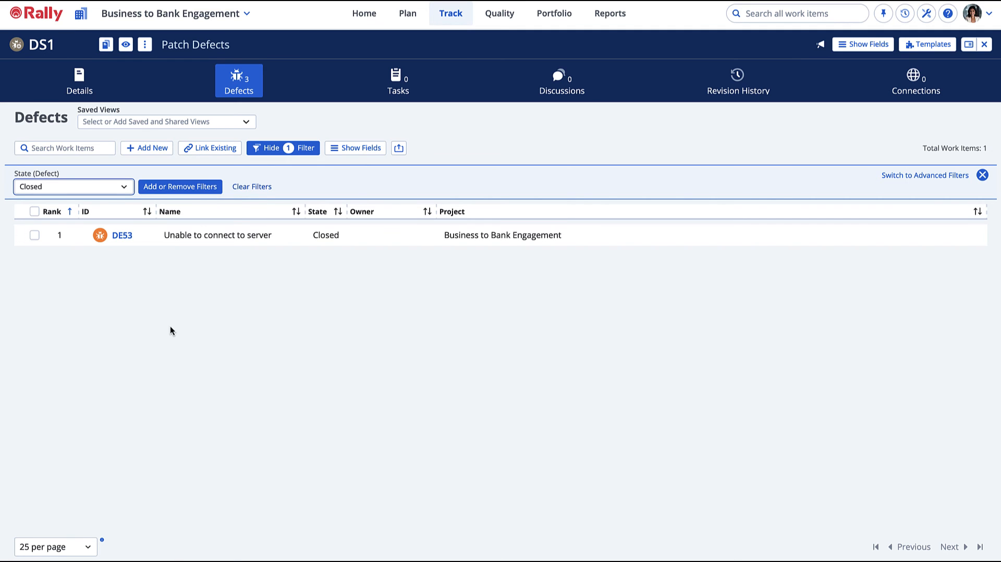
{"action": "left_click", "coordinate": [78, 80]}
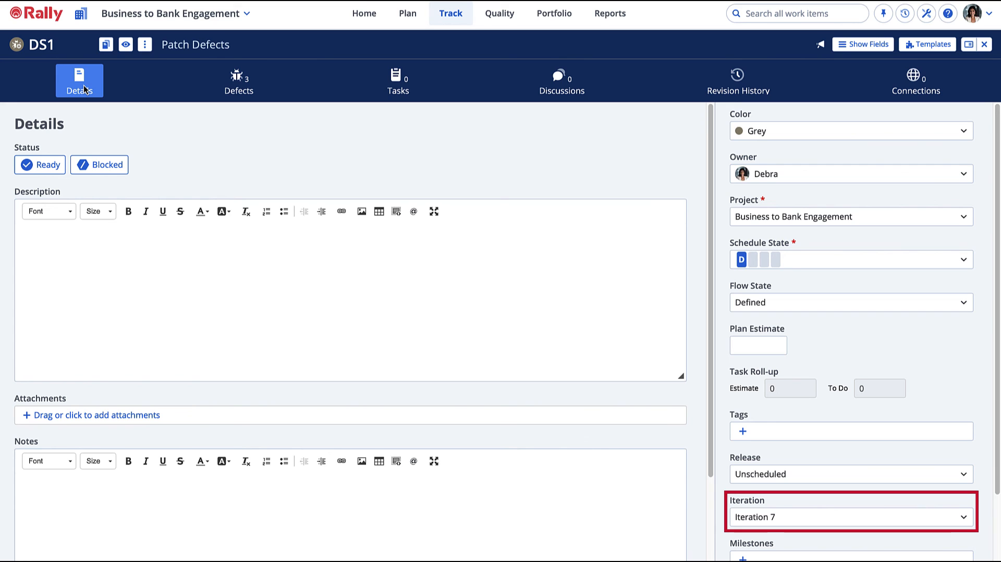
Step: Expand DS1's three defects on Iteration Status, then go to the Defect Analysis reports
{"action": "left_click", "coordinate": [451, 13]}
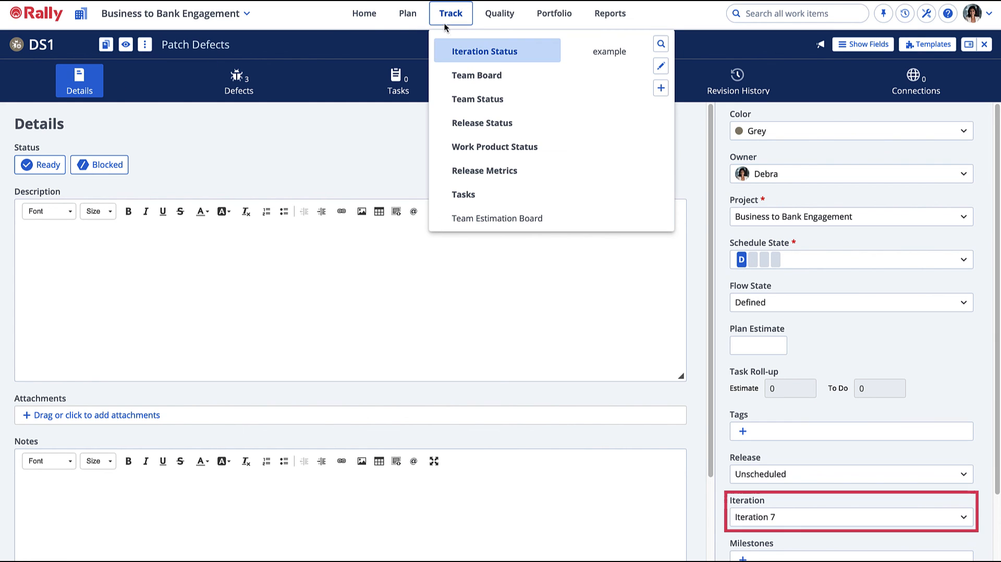
{"action": "left_click", "coordinate": [485, 51]}
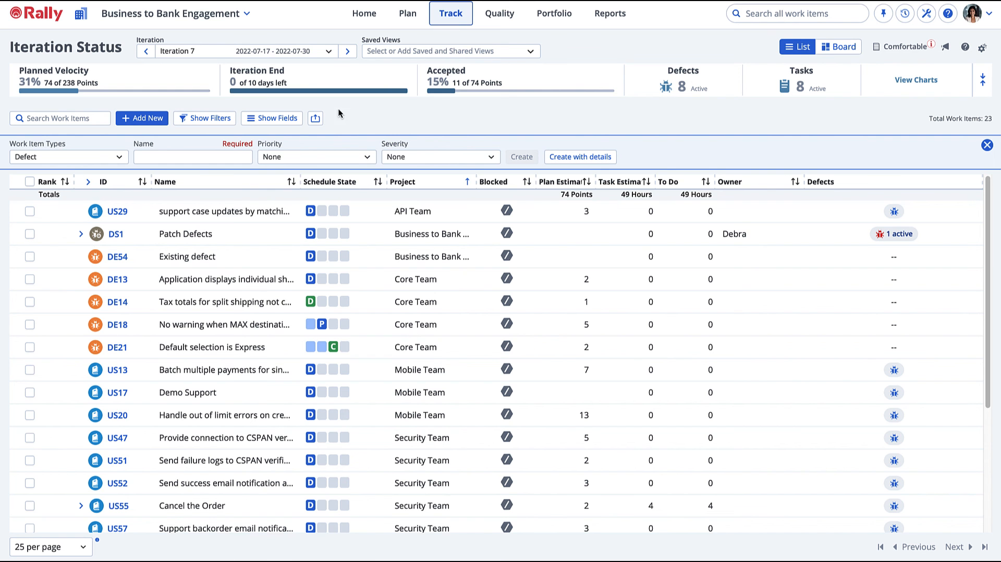
{"action": "left_click", "coordinate": [81, 234]}
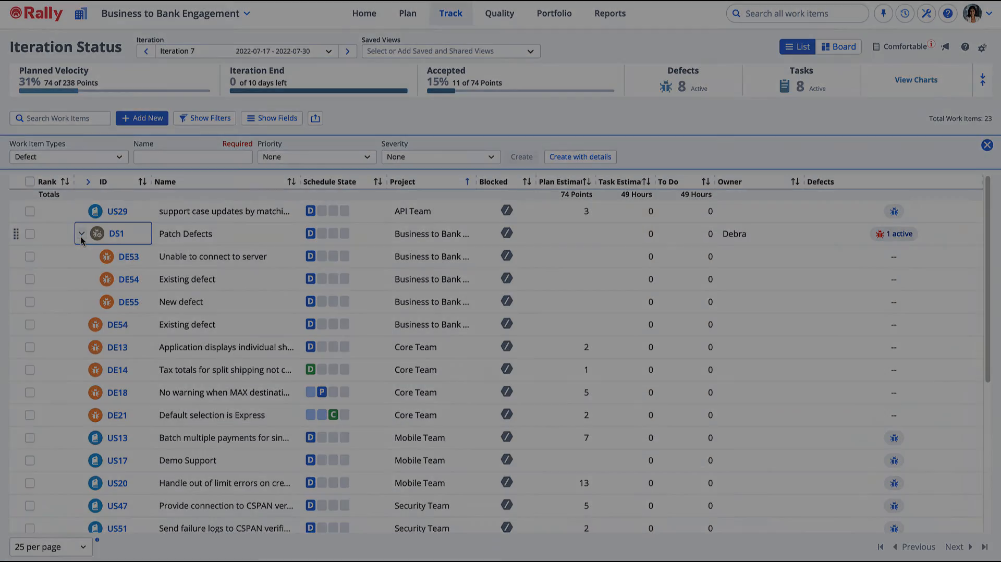
{"action": "left_click", "coordinate": [608, 12]}
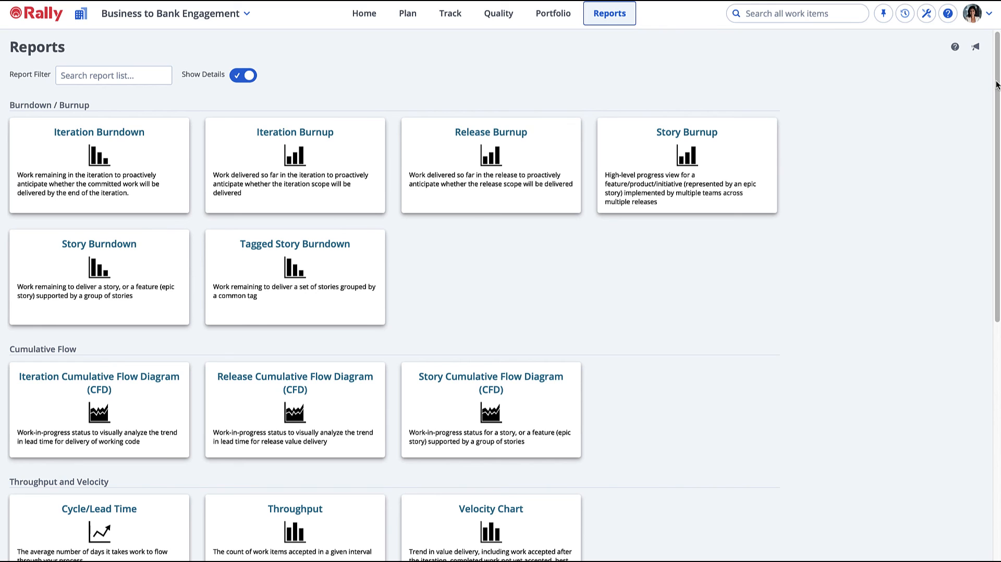
{"action": "scroll", "scroll_direction": "down", "scroll_amount": 3}
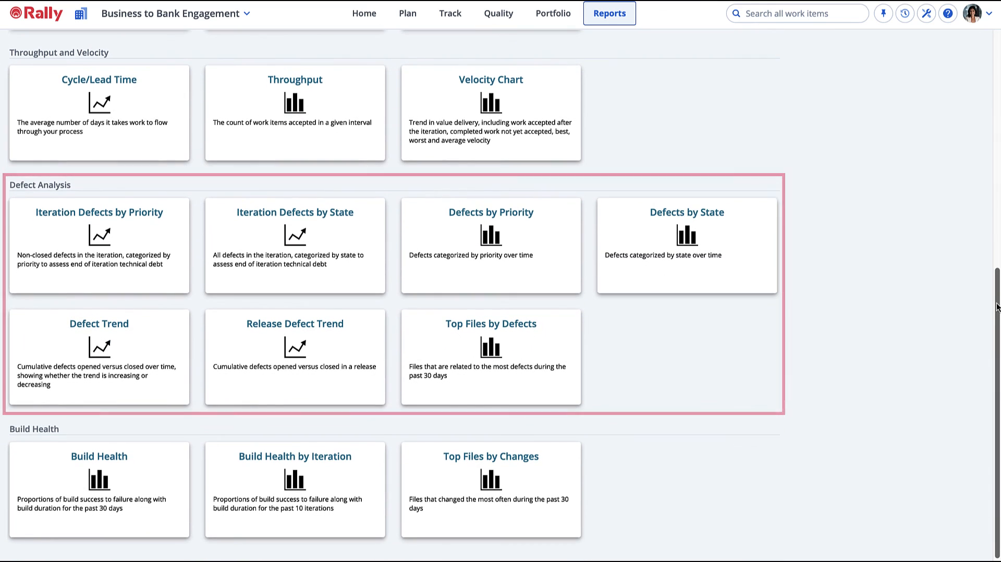